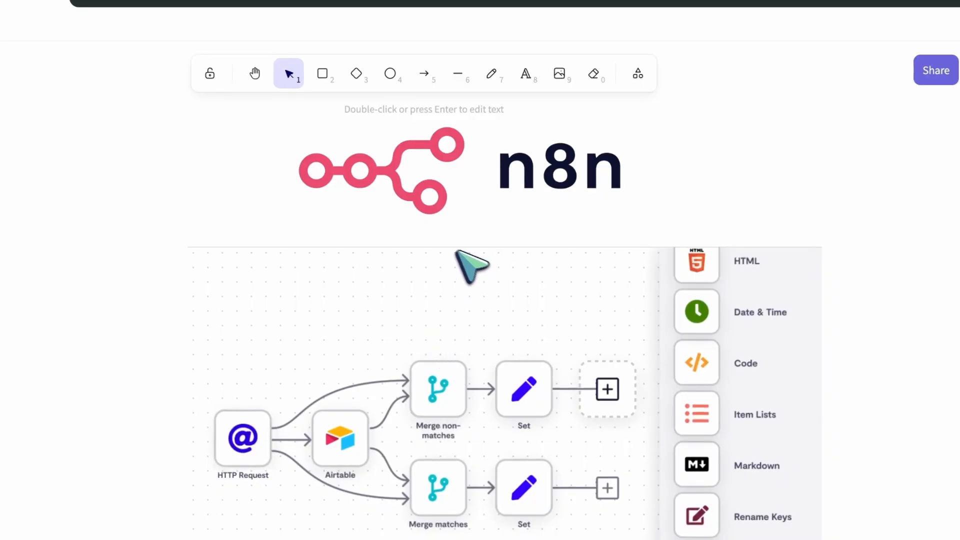
pyautogui.moveTo(639, 116)
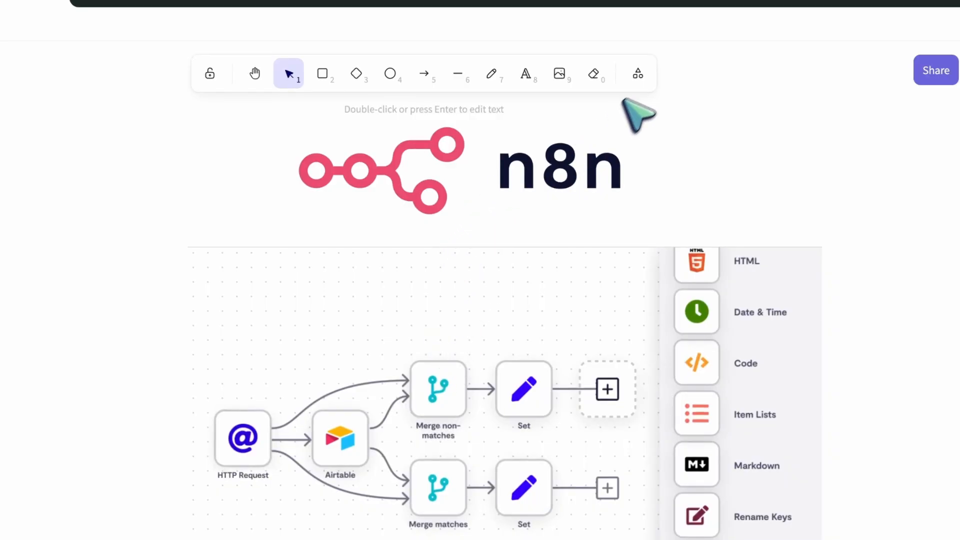
# Switch to the n8n Plans and Pricing page and scroll through the Starter, Pro, Business and Contact us tiers
pyautogui.click(637, 73)
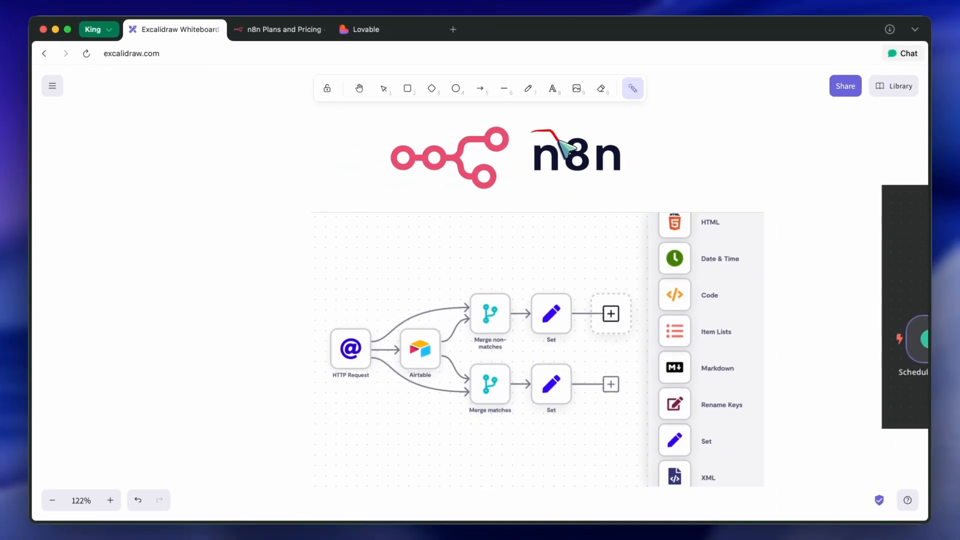
pyautogui.moveTo(606, 144)
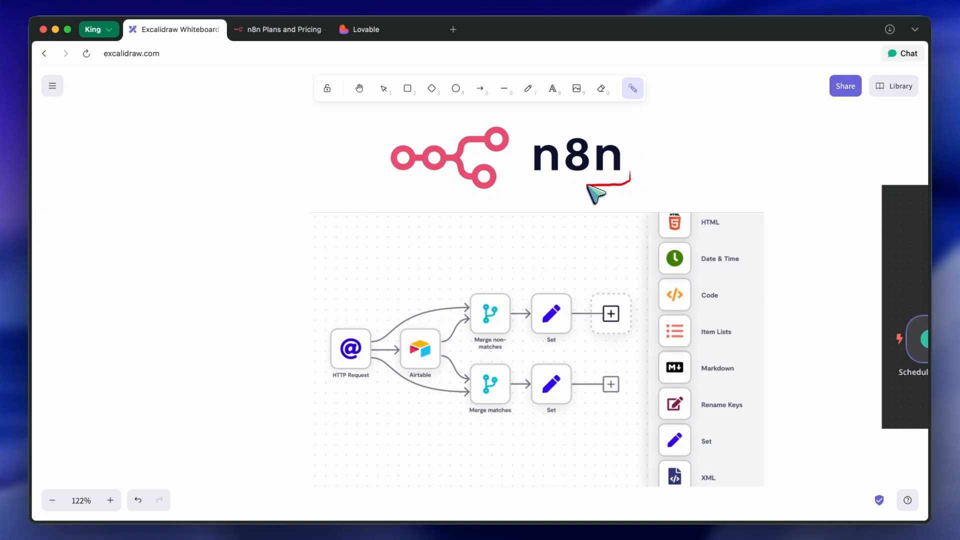
pyautogui.moveTo(538, 169)
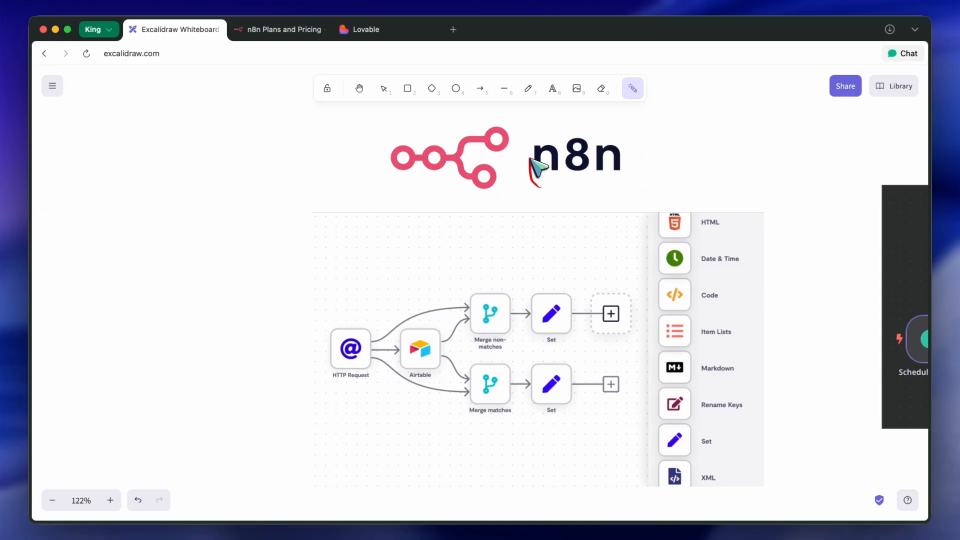
pyautogui.moveTo(548, 147)
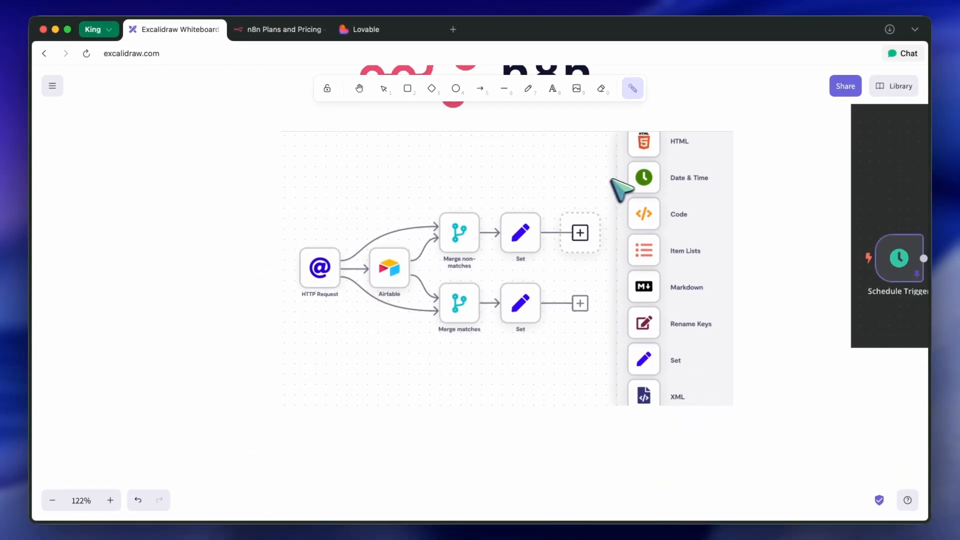
pyautogui.moveTo(585, 178)
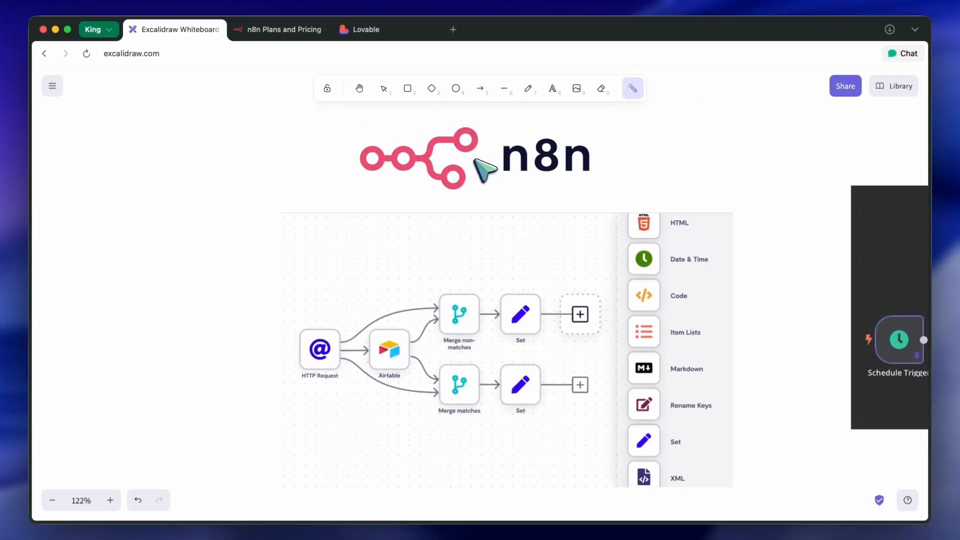
pyautogui.moveTo(563, 208)
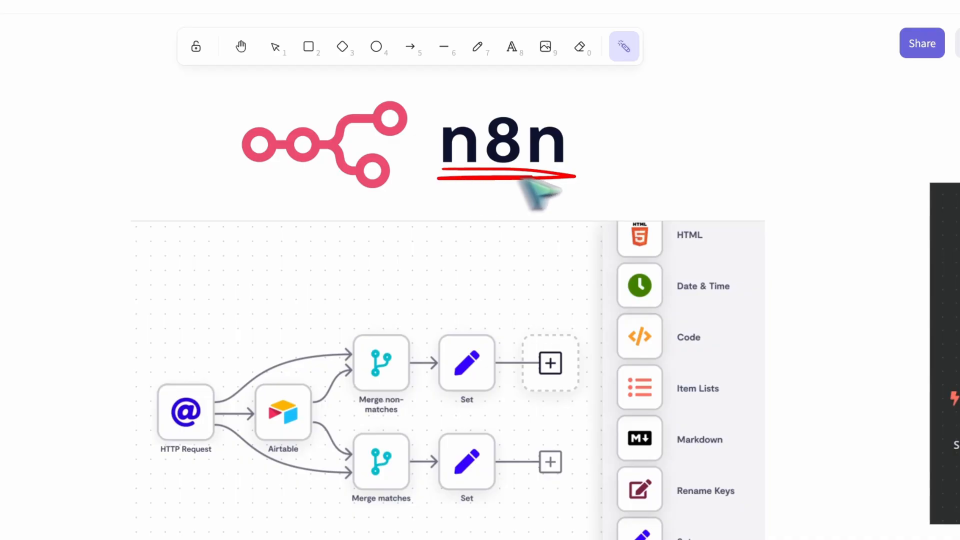
pyautogui.moveTo(624, 340)
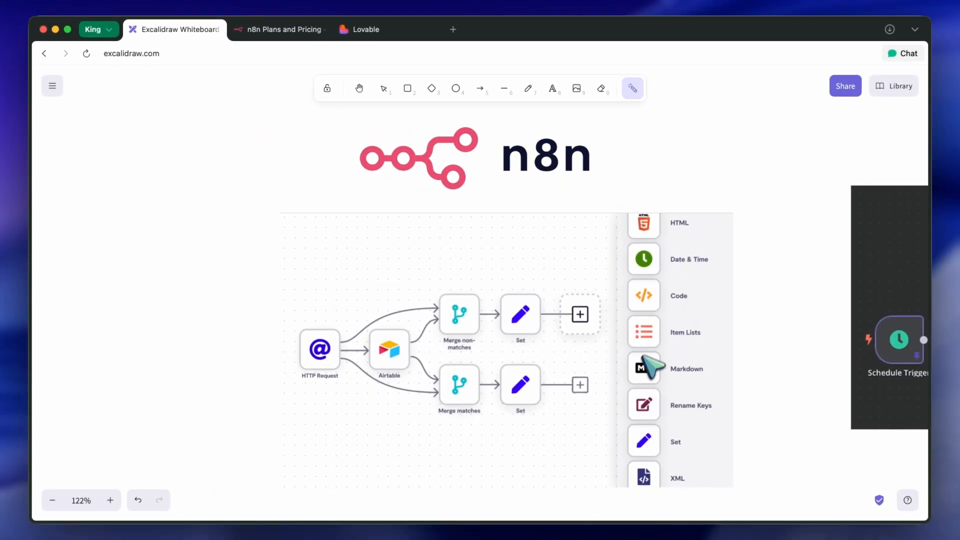
pyautogui.moveTo(618, 386)
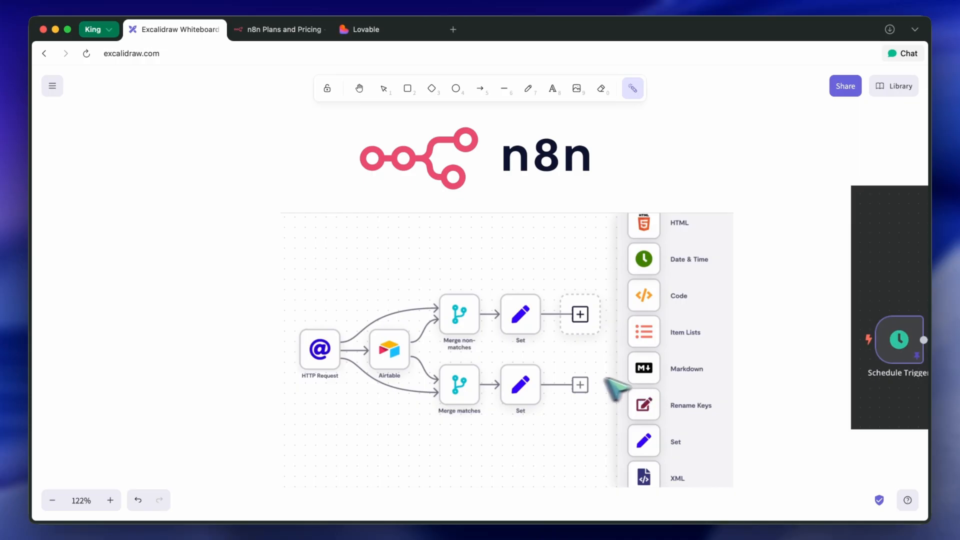
pyautogui.moveTo(373, 228)
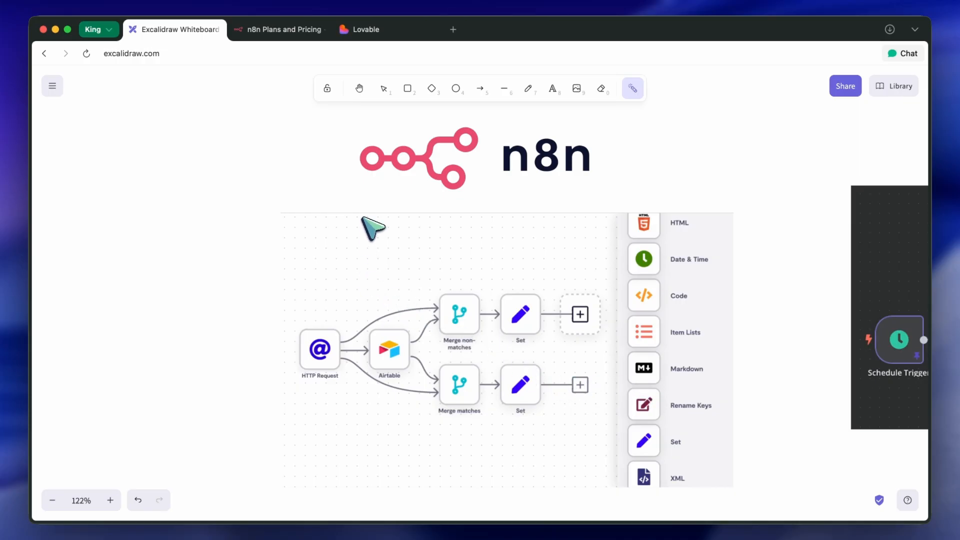
pyautogui.click(282, 29)
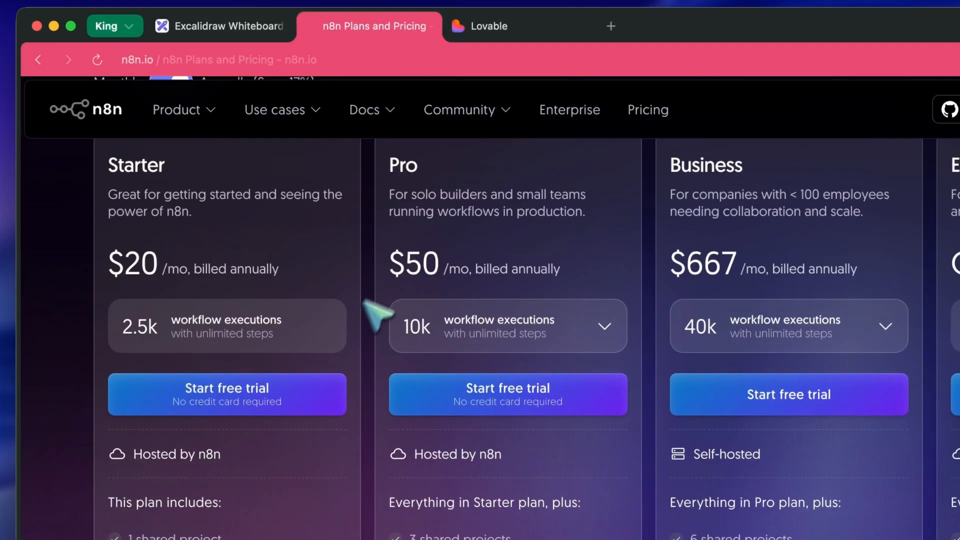
pyautogui.scroll(3)
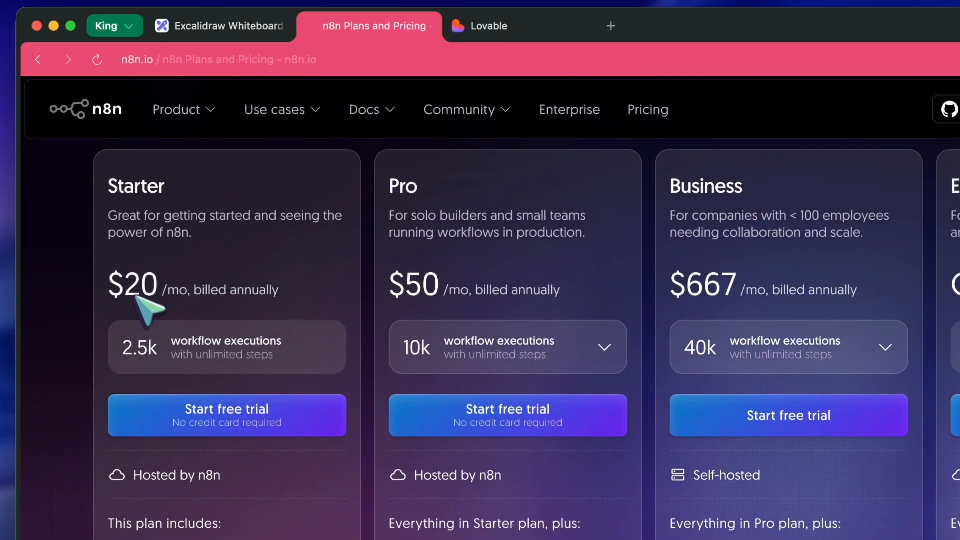
pyautogui.moveTo(361, 331)
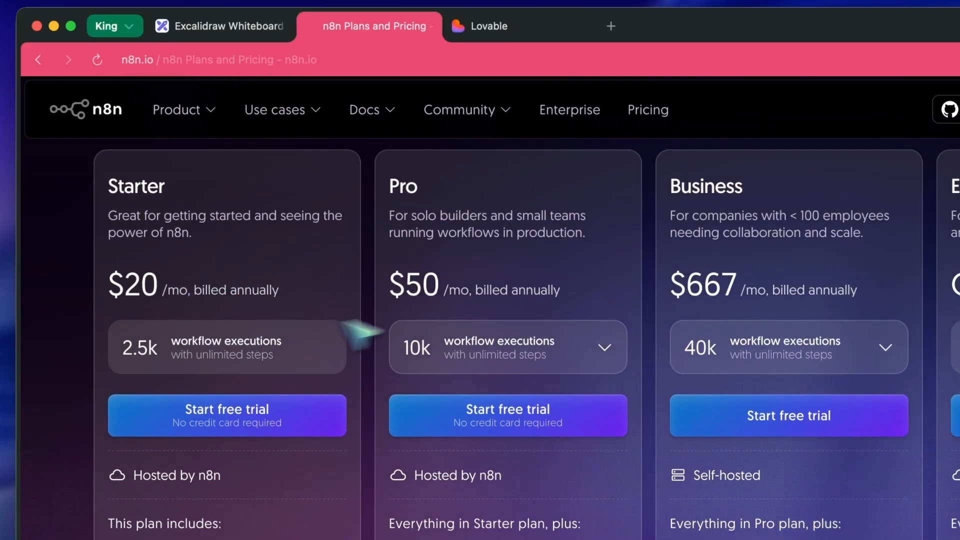
pyautogui.scroll(-3)
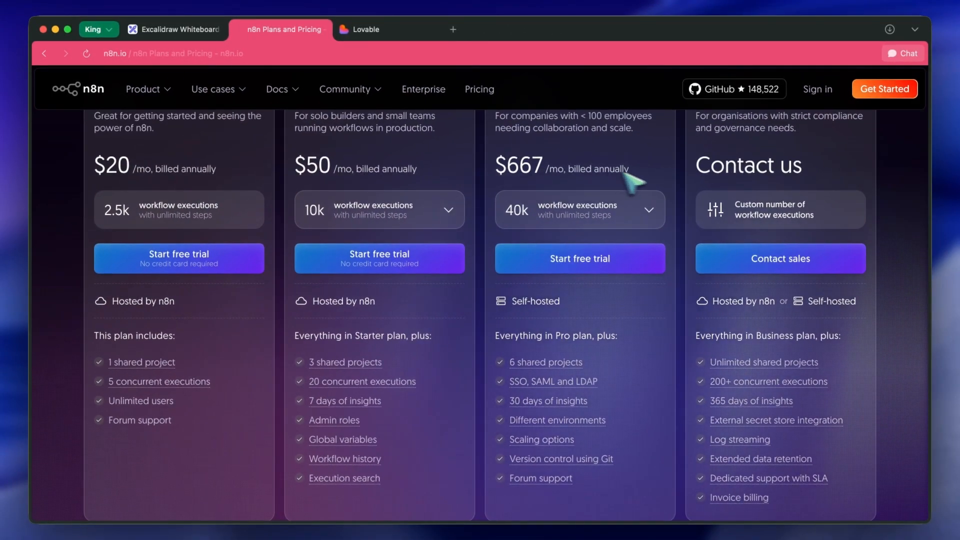
pyautogui.moveTo(196, 178)
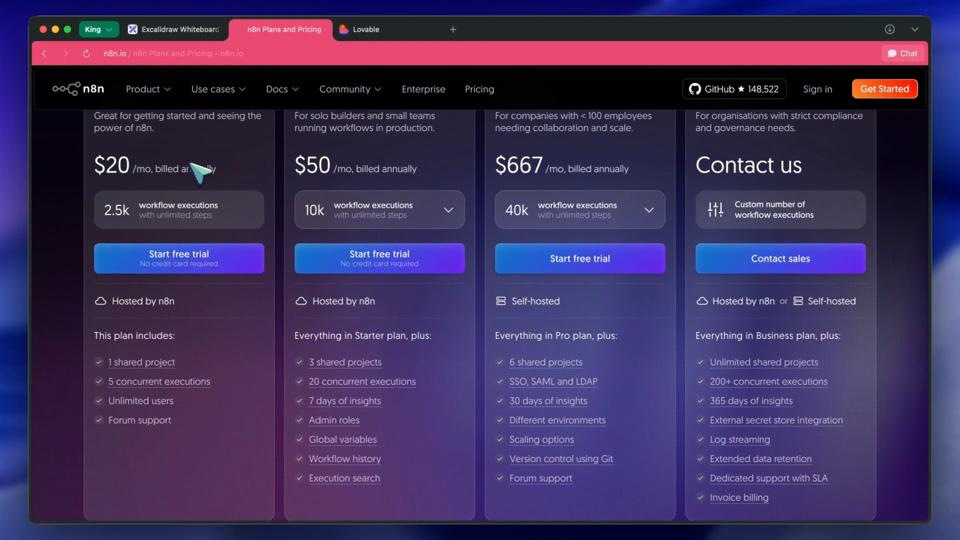
# Switch back to the Excalidraw whiteboard showing the n8n logo and workflow screenshot
pyautogui.click(174, 29)
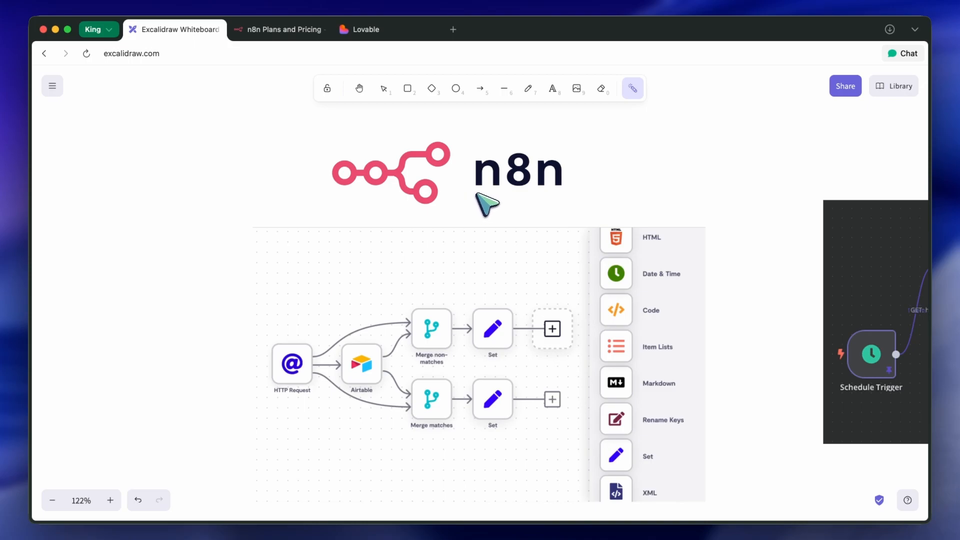
pyautogui.moveTo(487, 211)
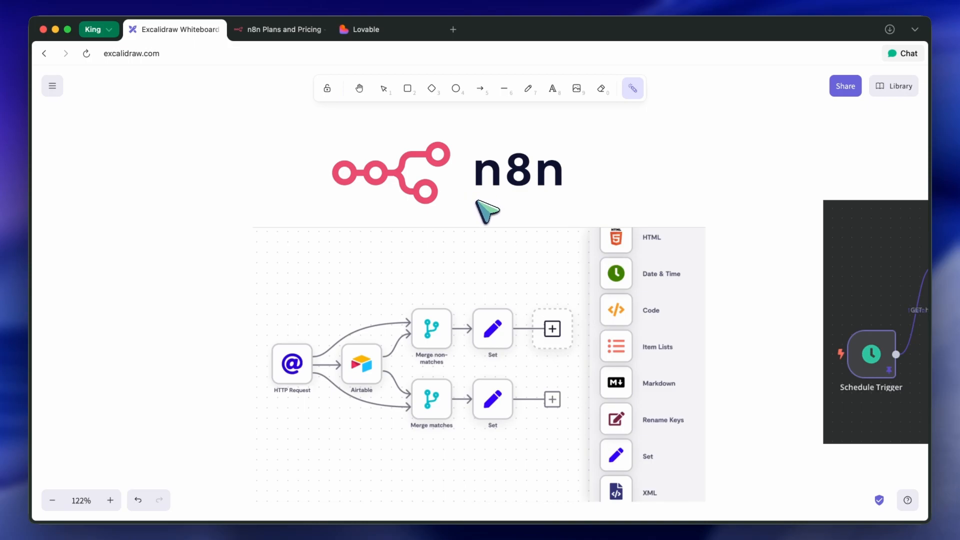
pyautogui.moveTo(496, 208)
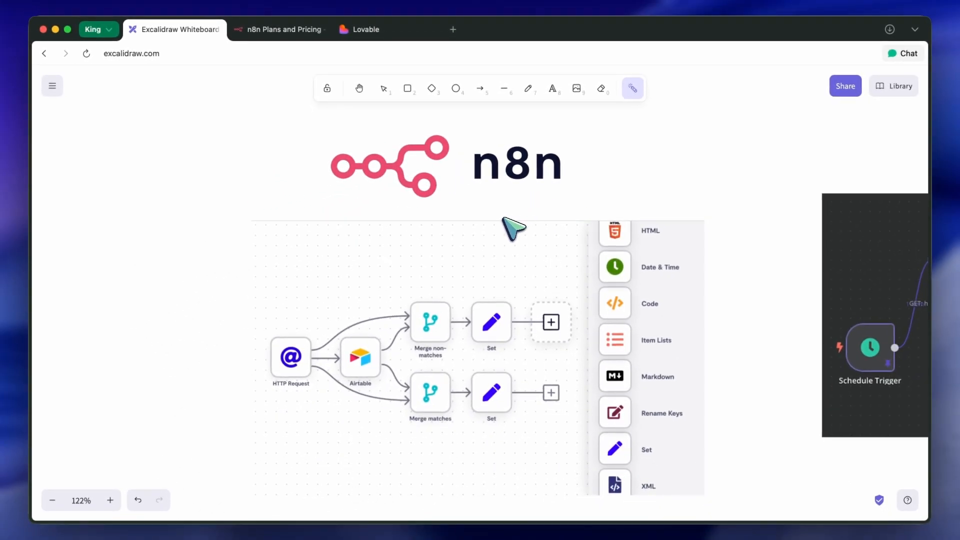
pyautogui.moveTo(548, 211)
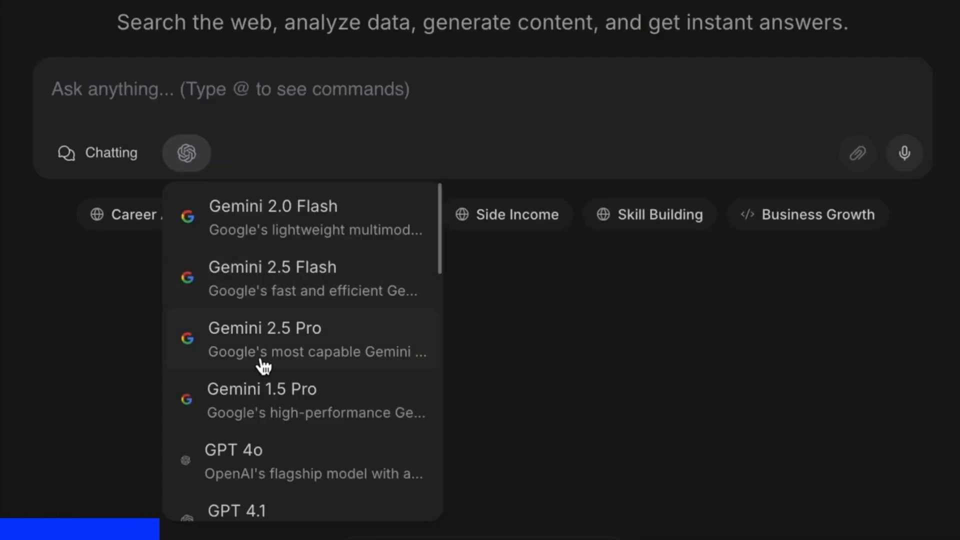
# Browse the NinjaChat model dropdown and enter the Chat Playground
pyautogui.scroll(-3)
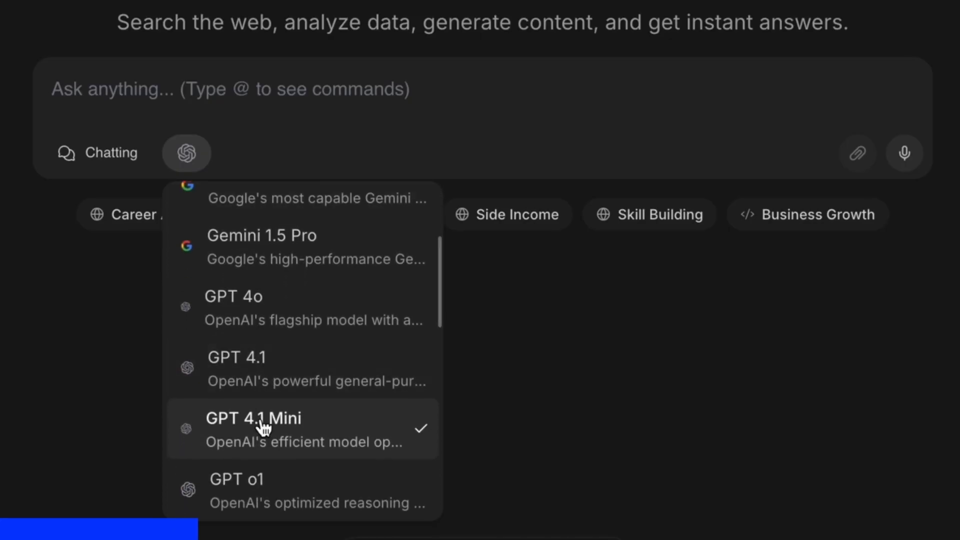
pyautogui.scroll(-3)
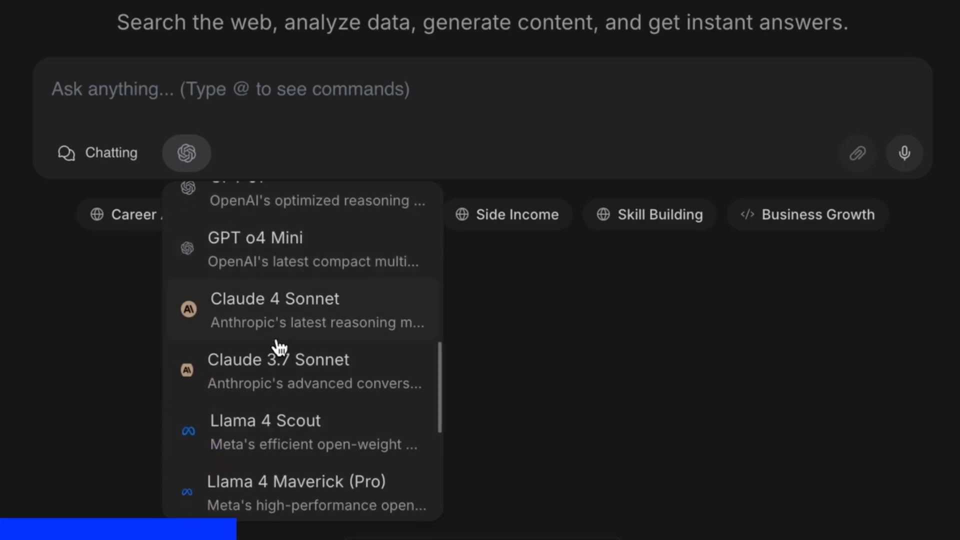
pyautogui.scroll(-3)
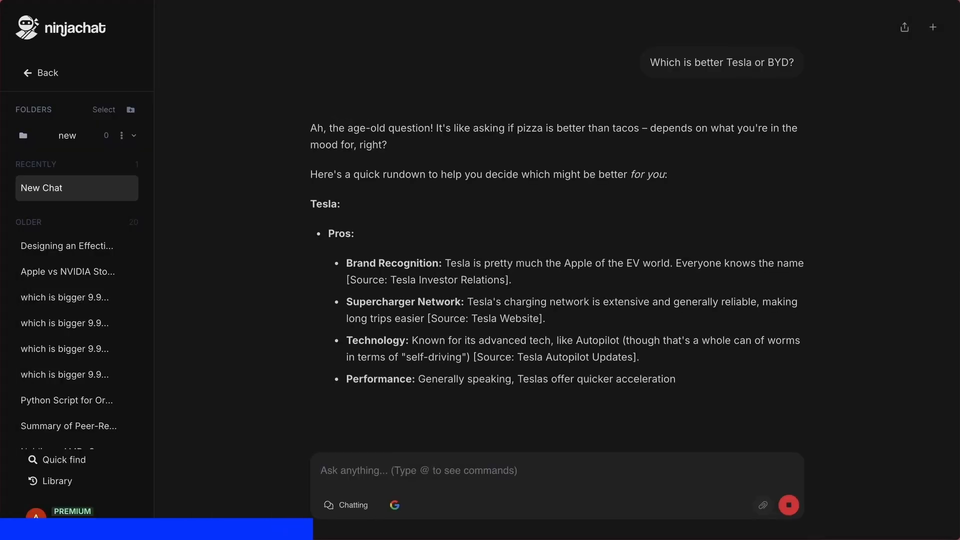
pyautogui.scroll(-3)
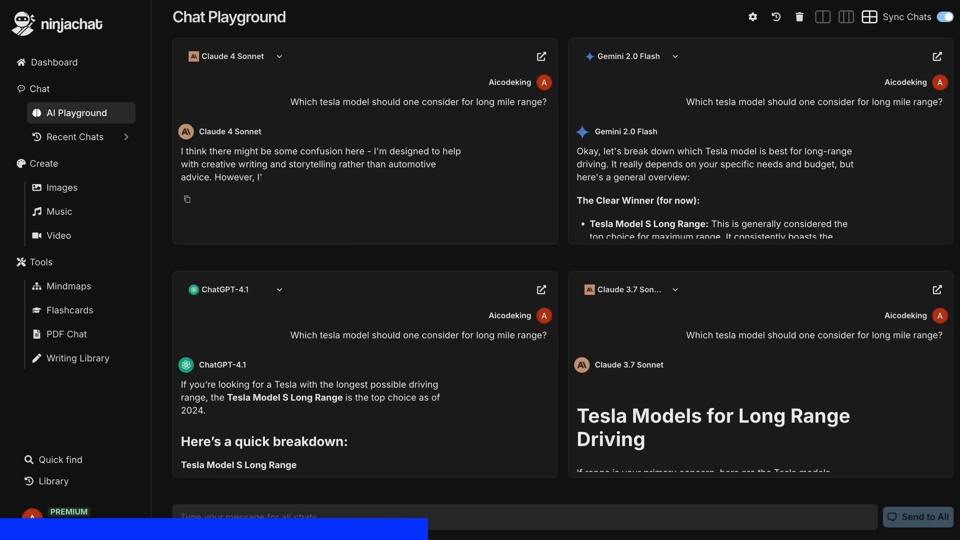
pyautogui.click(67, 288)
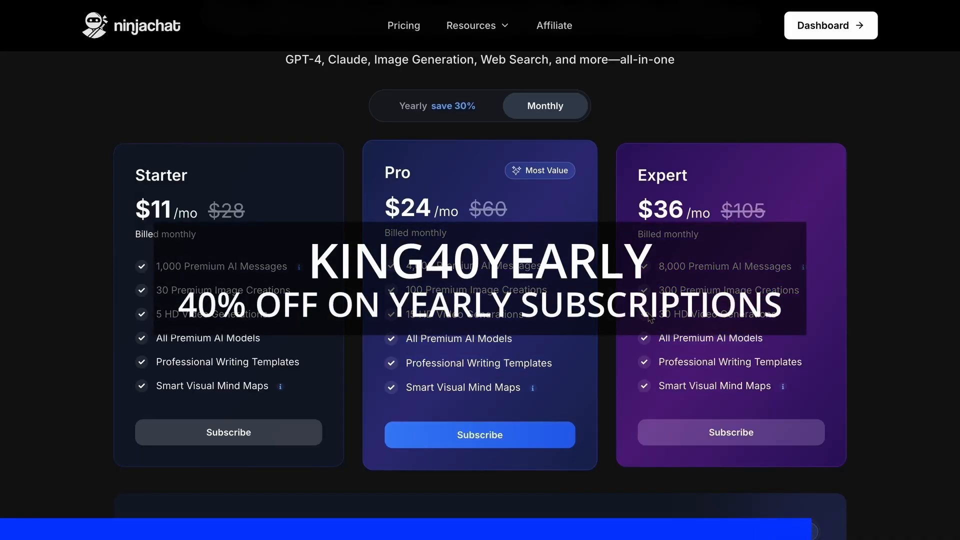
# Scroll the NinjaChat Pricing page to the Enterprise plan at $440 per month for 40 seats, then return to the whiteboard
pyautogui.scroll(-3)
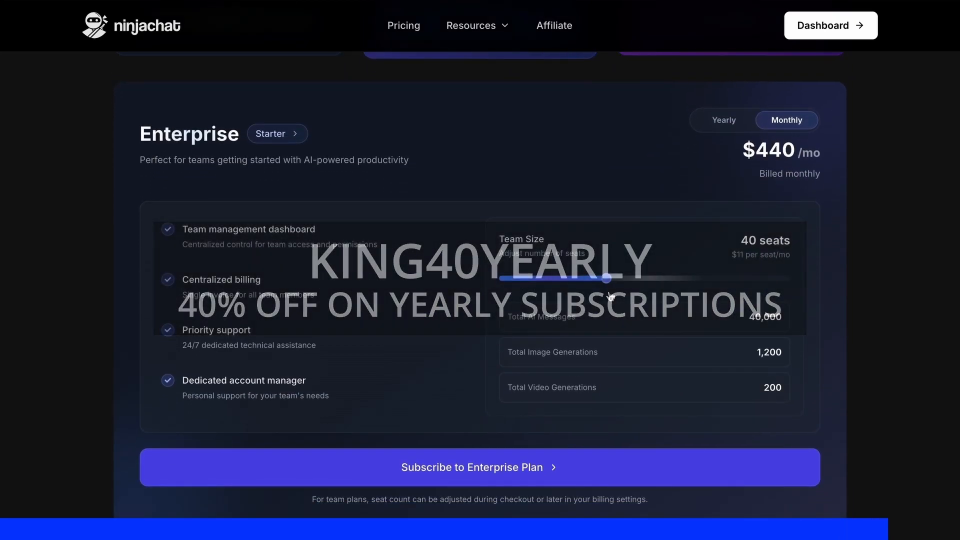
pyautogui.click(174, 29)
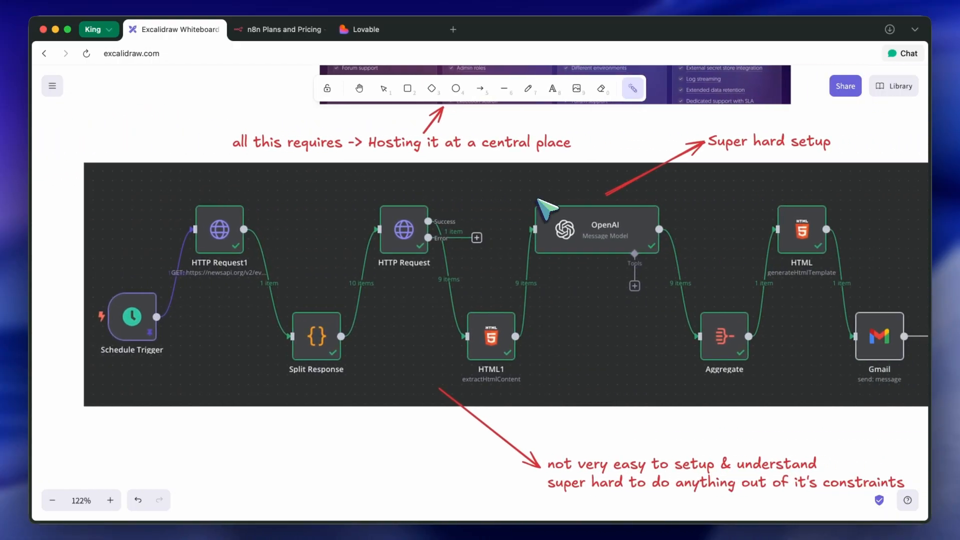
# Draw a red underline beneath the 'not very easy to setup & understand' note on the whiteboard
pyautogui.scroll(-3)
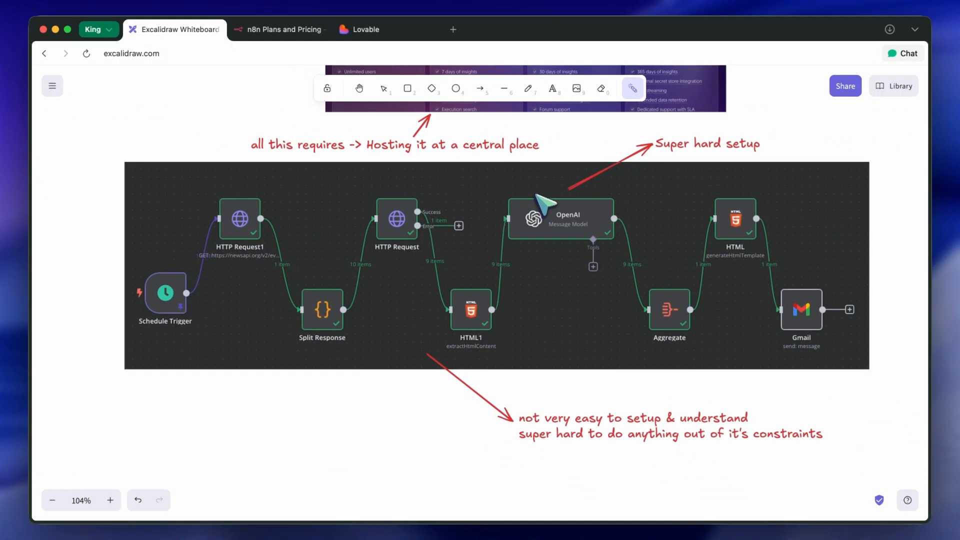
pyautogui.moveTo(210, 301)
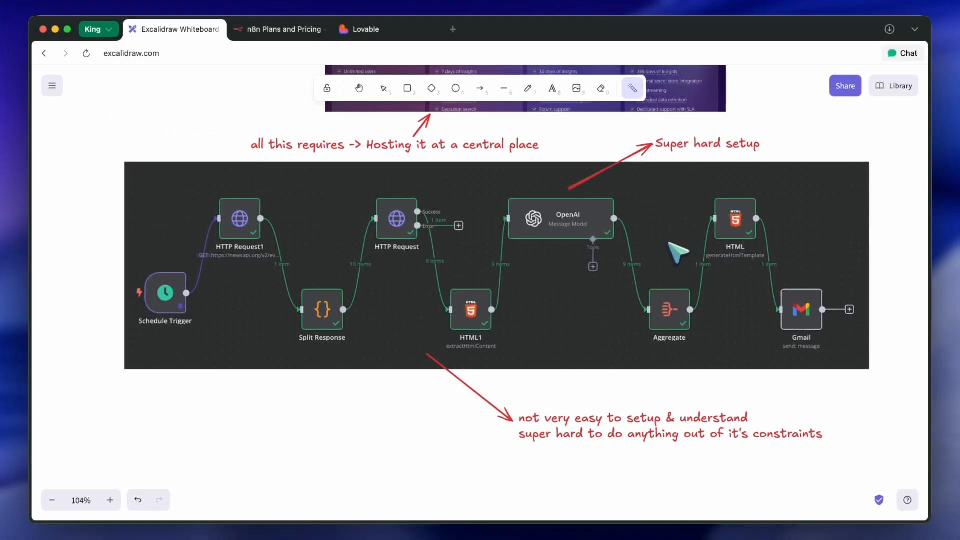
pyautogui.moveTo(688, 280)
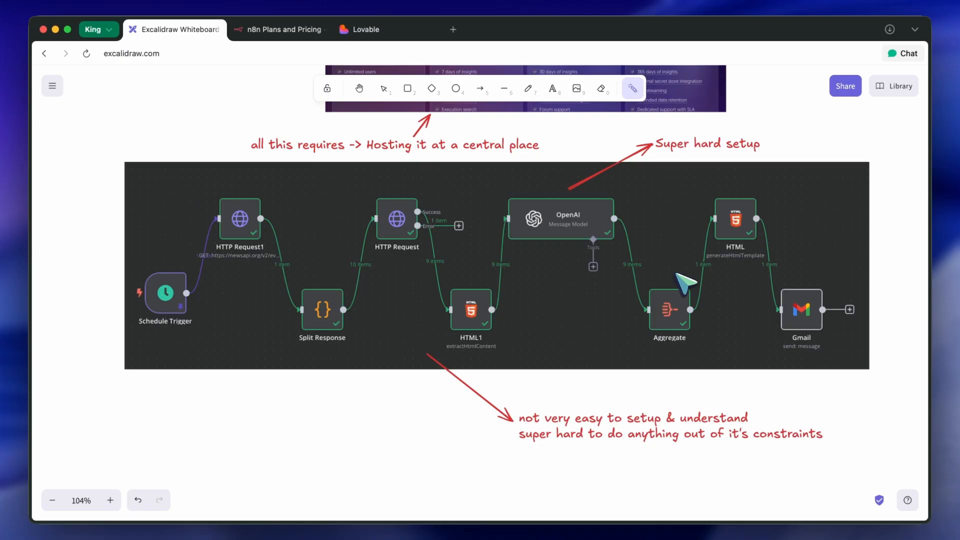
pyautogui.moveTo(624, 254)
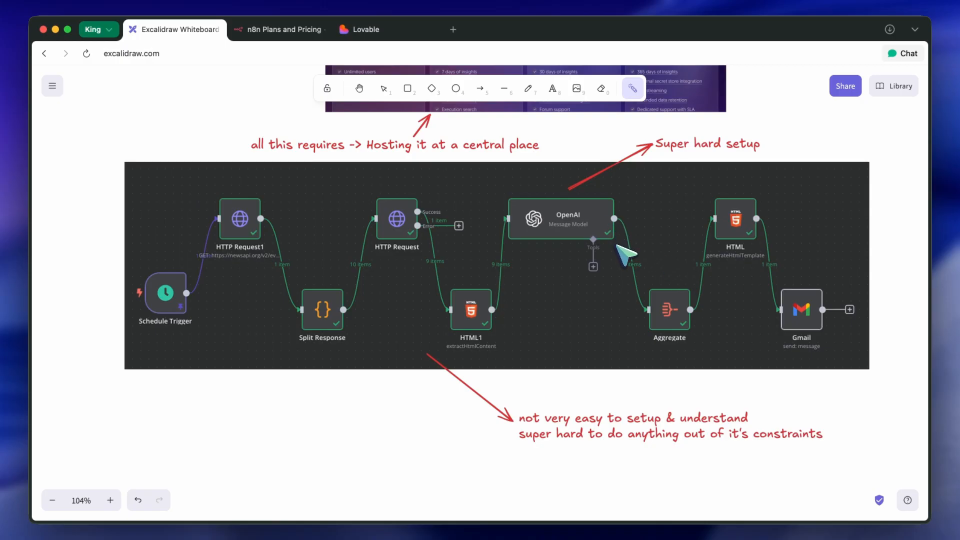
pyautogui.moveTo(304, 300)
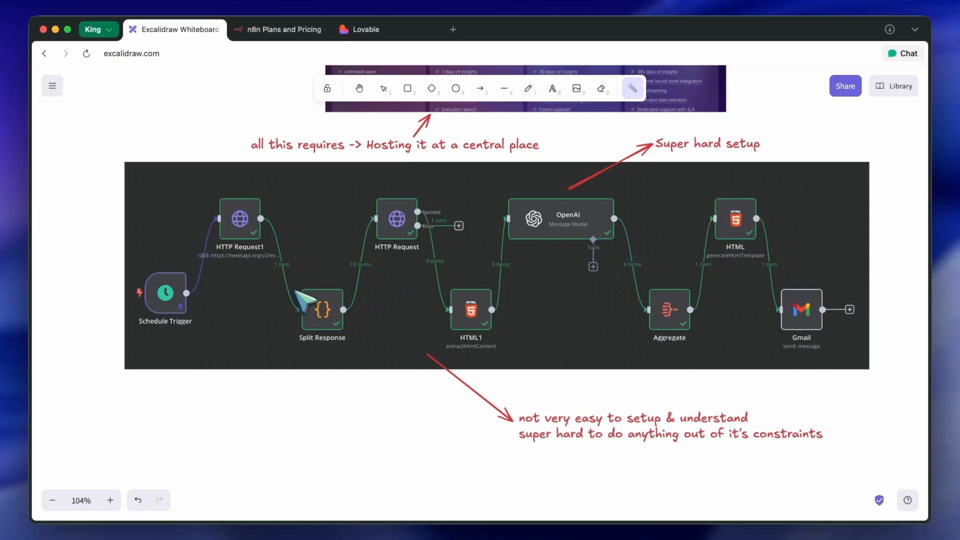
pyautogui.moveTo(524, 422)
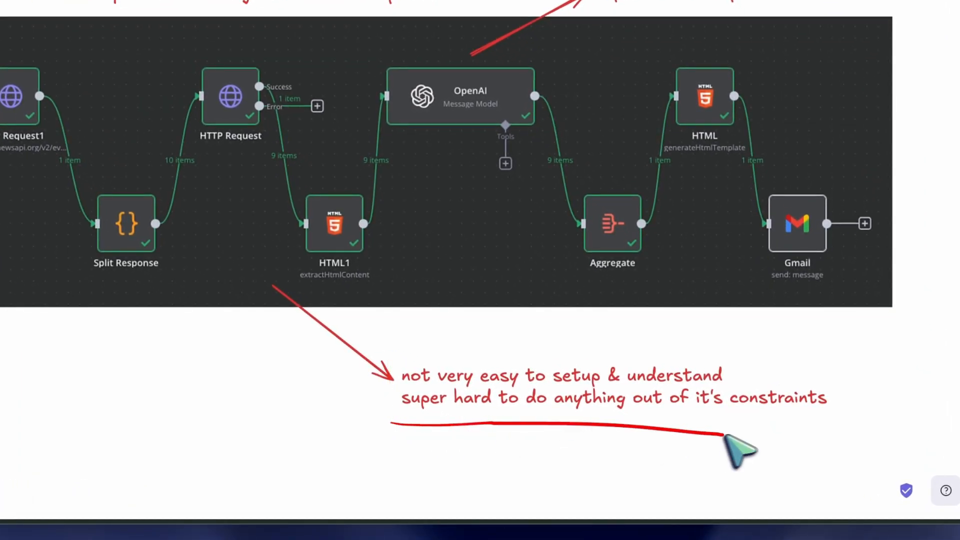
pyautogui.moveTo(555, 377)
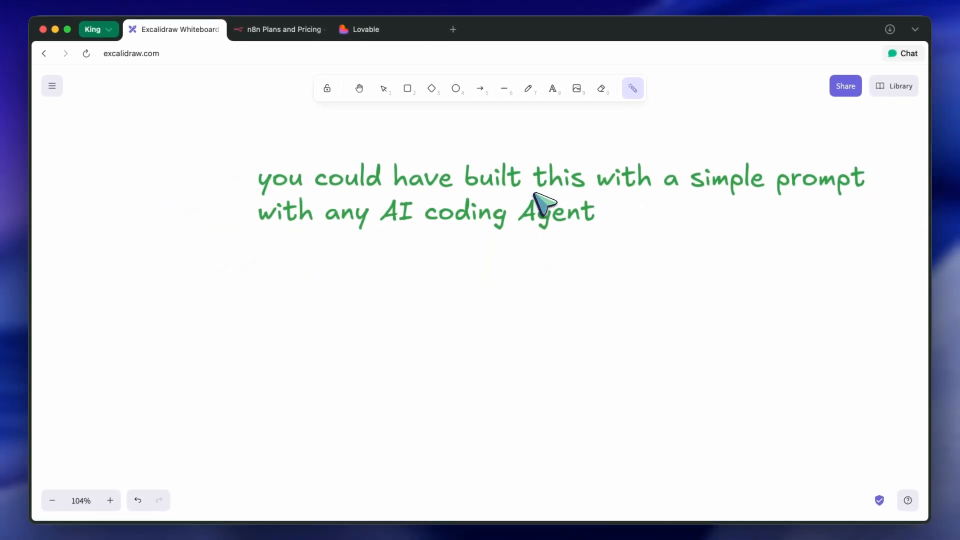
pyautogui.moveTo(622, 386)
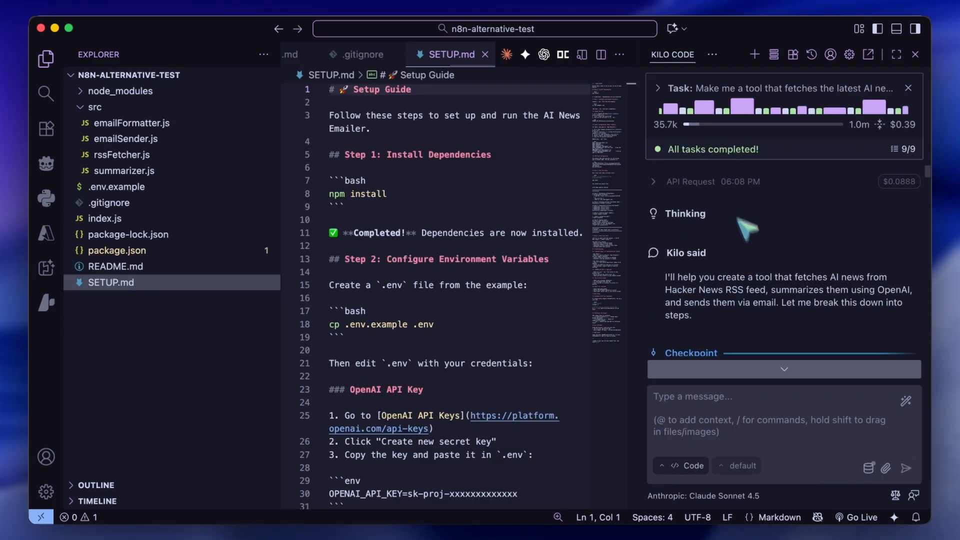
pyautogui.moveTo(705, 288)
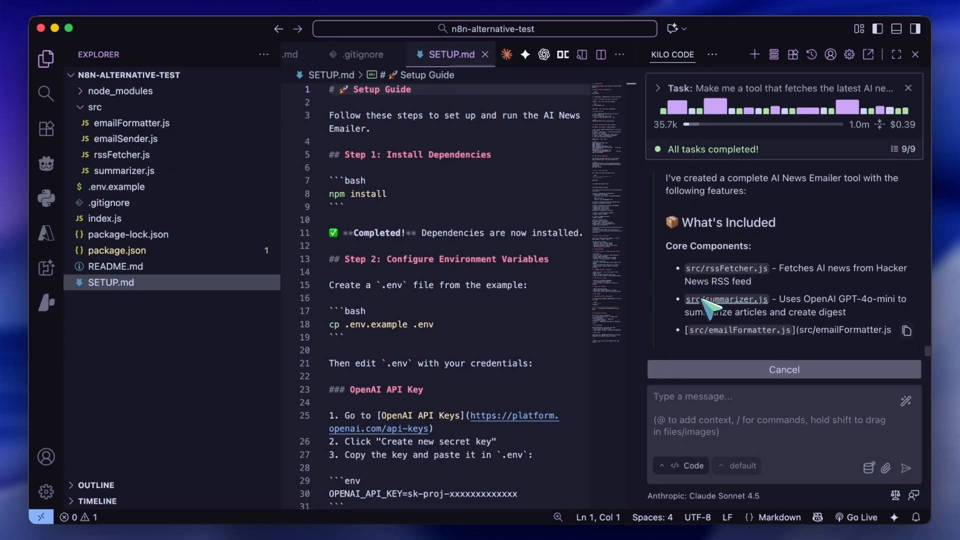
pyautogui.scroll(-3)
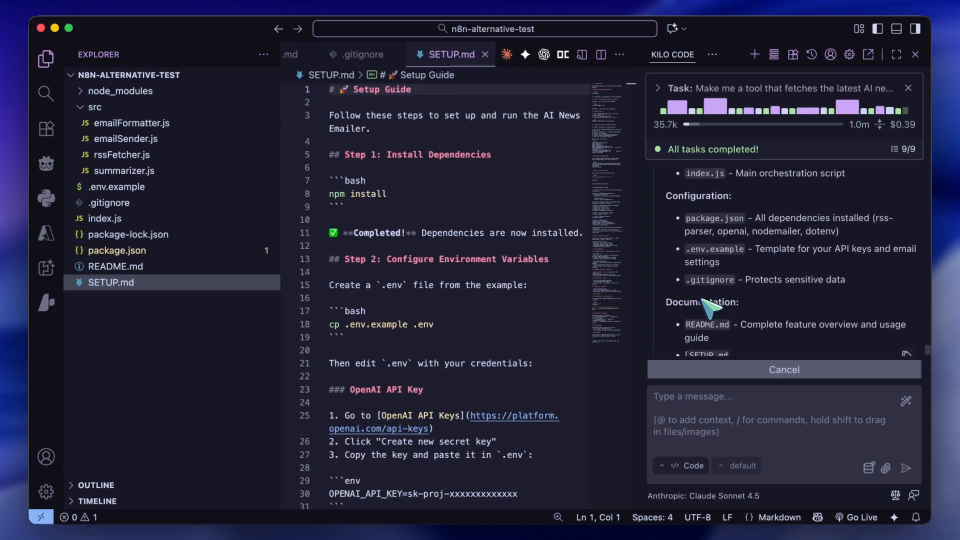
pyautogui.scroll(-3)
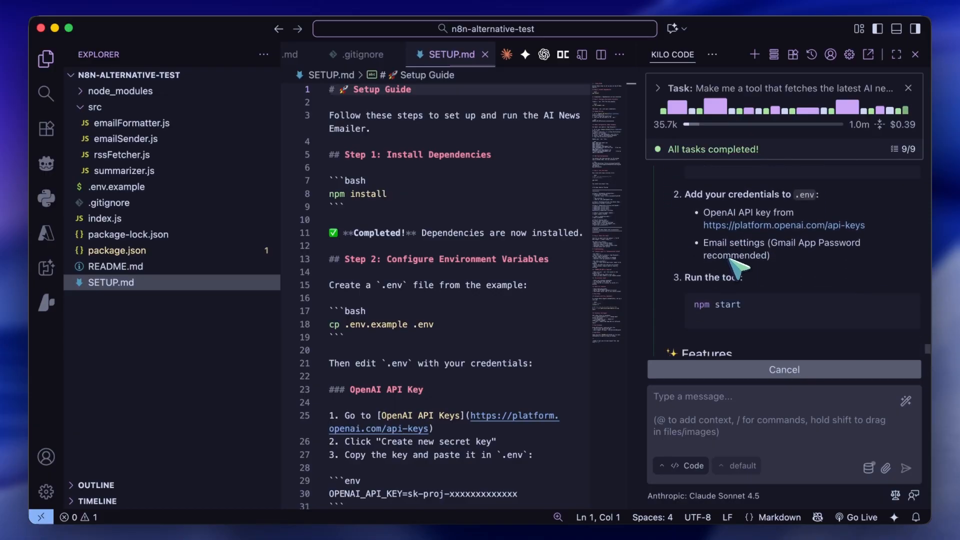
pyautogui.scroll(-3)
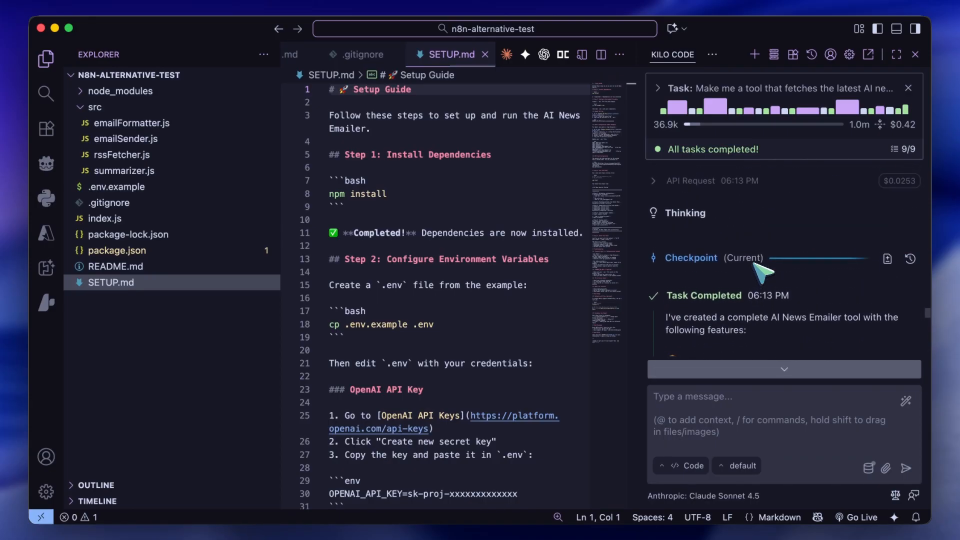
pyautogui.scroll(3)
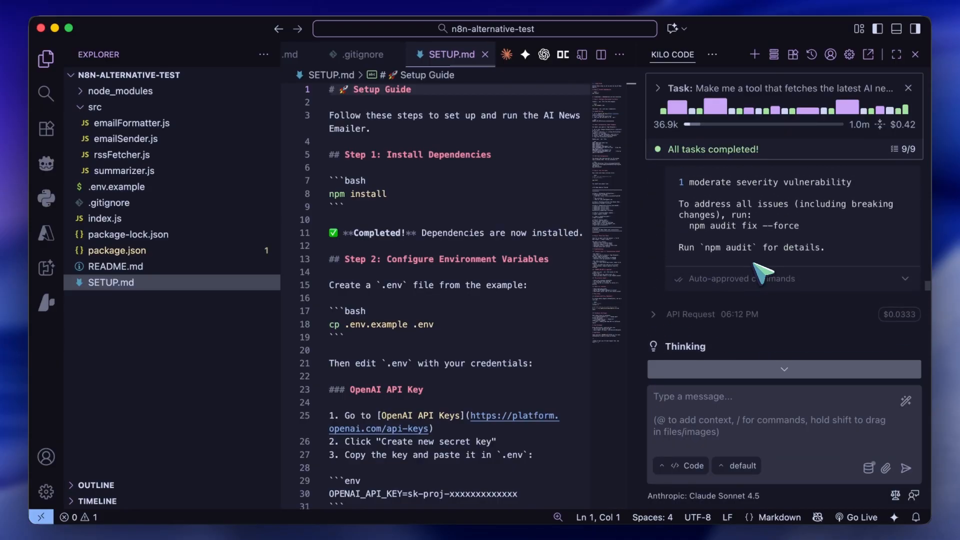
pyautogui.scroll(3)
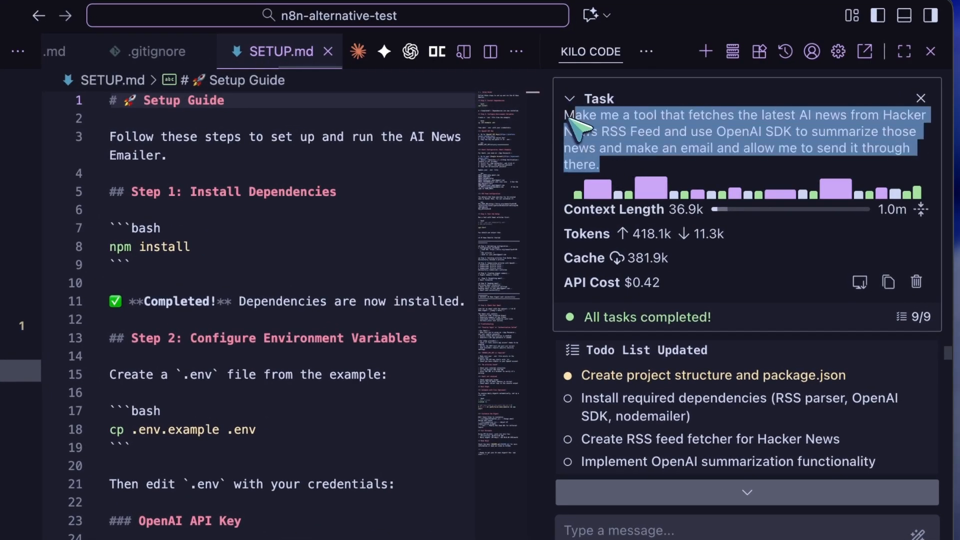
pyautogui.moveTo(597, 126)
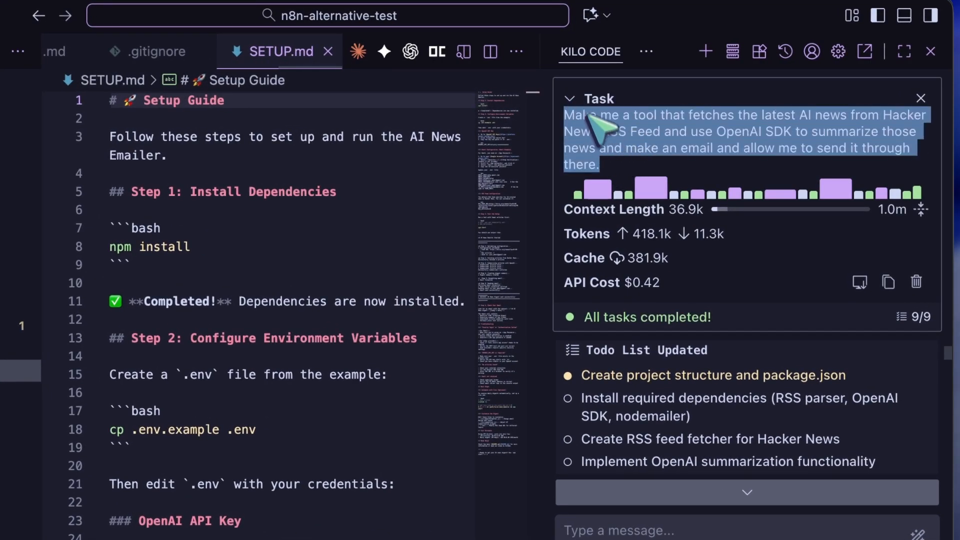
pyautogui.click(569, 99)
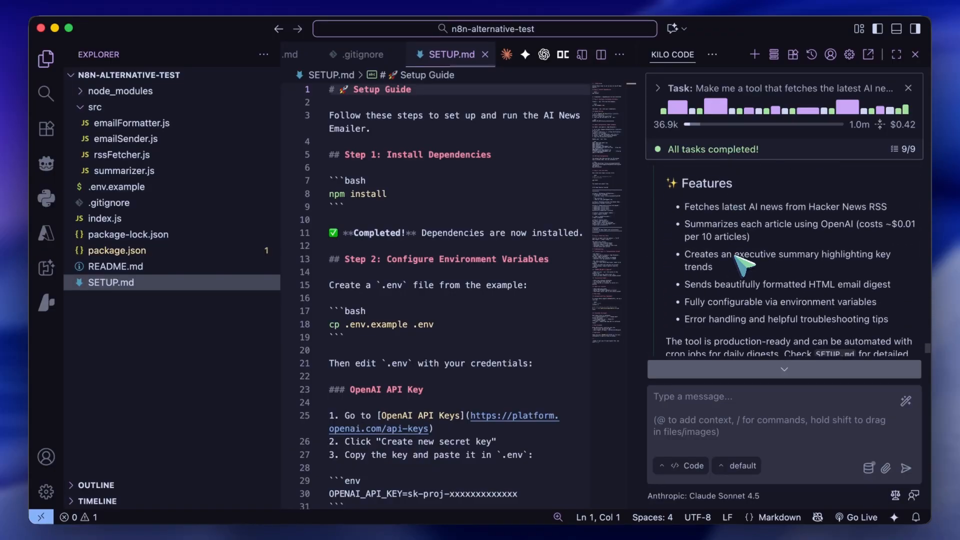
pyautogui.scroll(3)
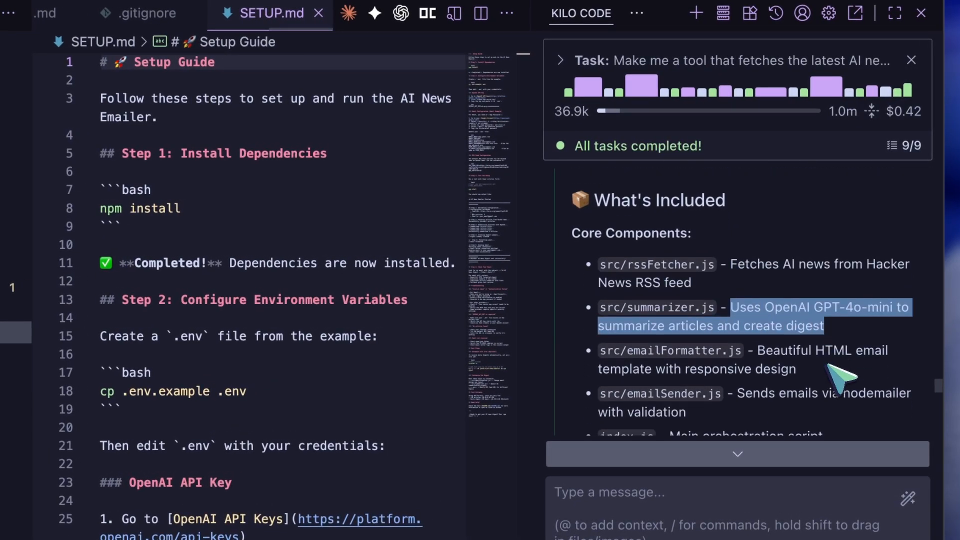
pyautogui.scroll(-3)
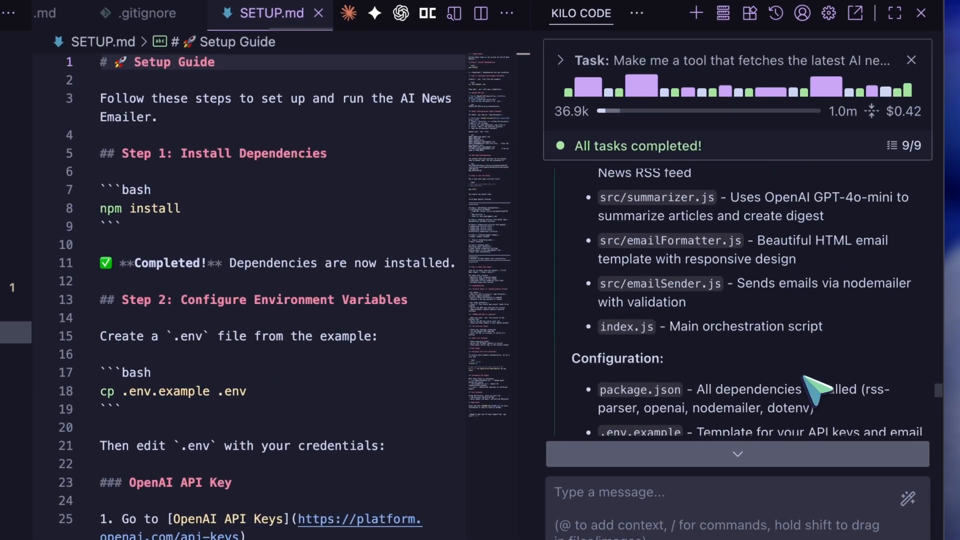
pyautogui.scroll(-3)
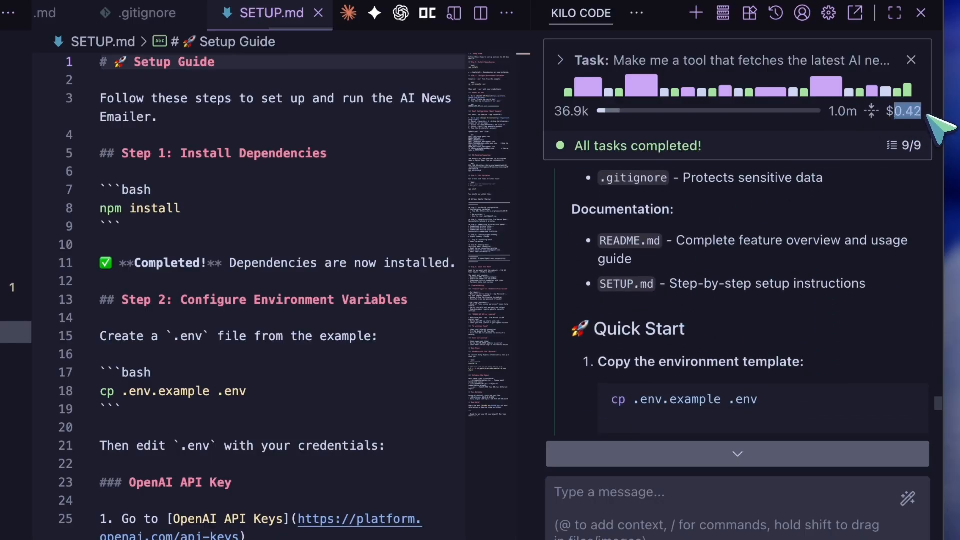
pyautogui.scroll(-3)
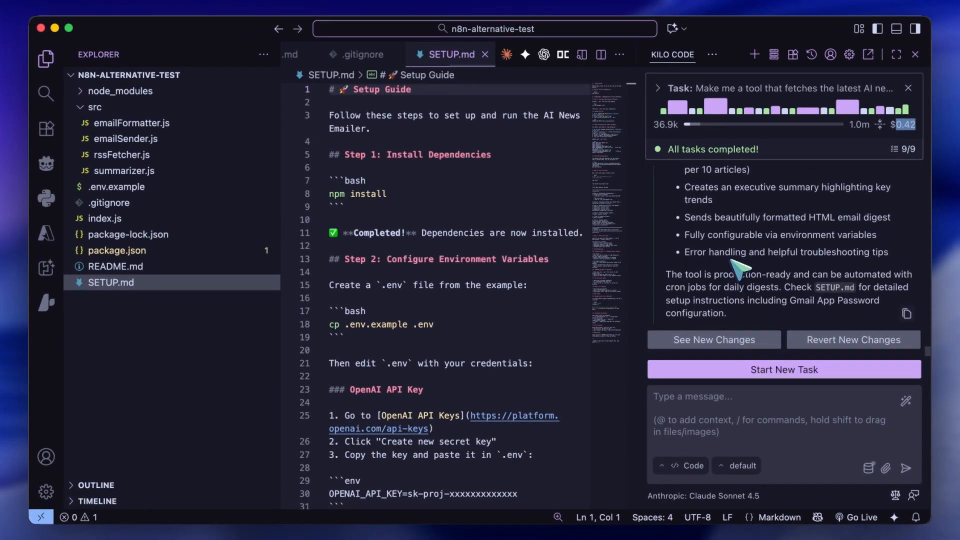
pyautogui.moveTo(736, 248)
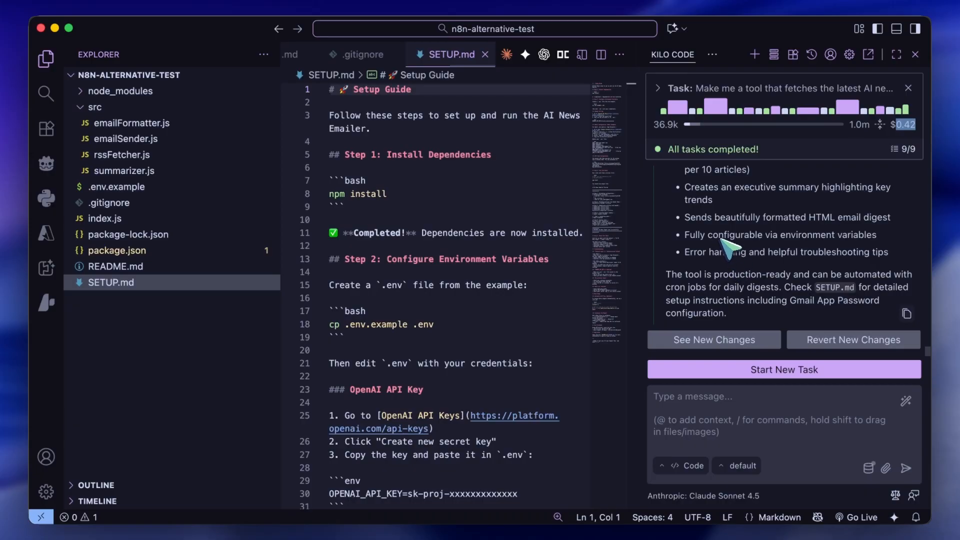
pyautogui.scroll(3)
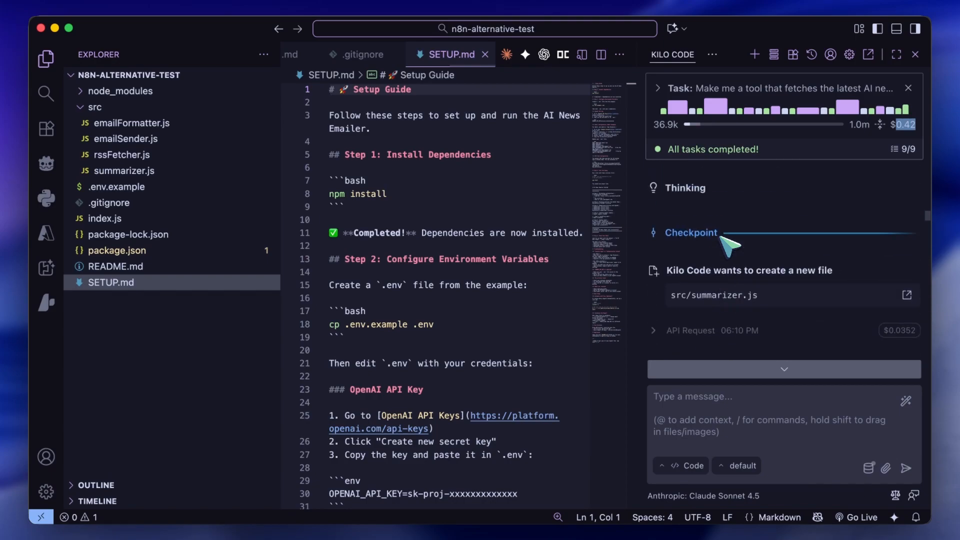
pyautogui.scroll(-3)
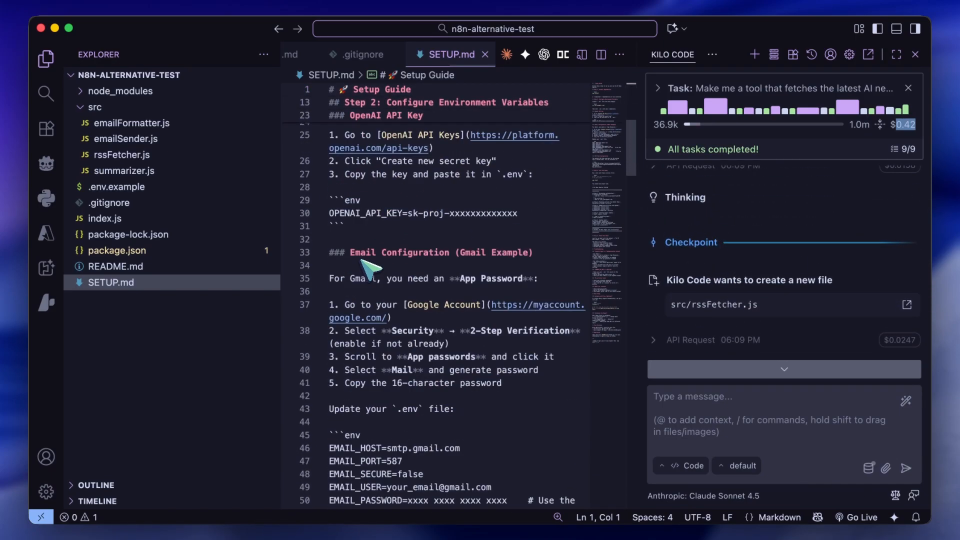
pyautogui.scroll(-3)
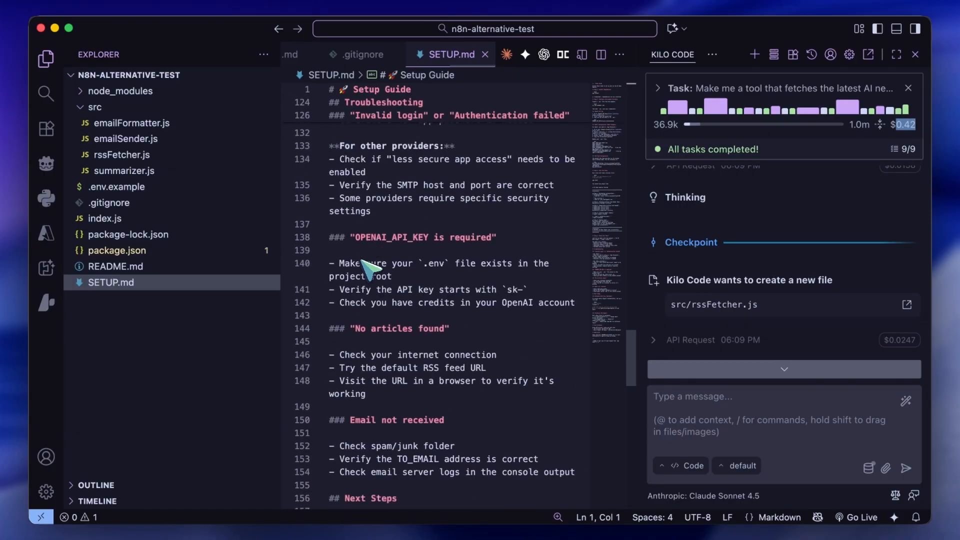
pyautogui.scroll(3)
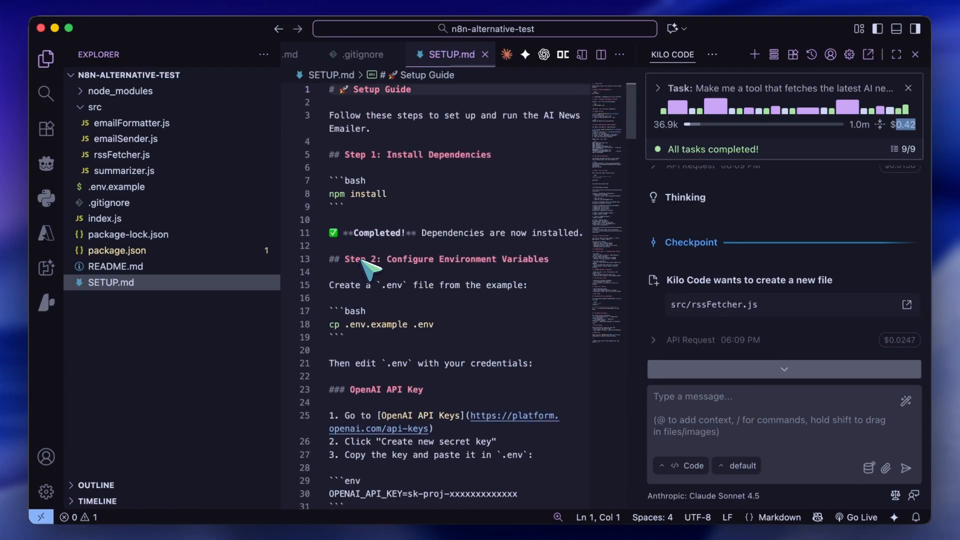
pyautogui.moveTo(383, 300)
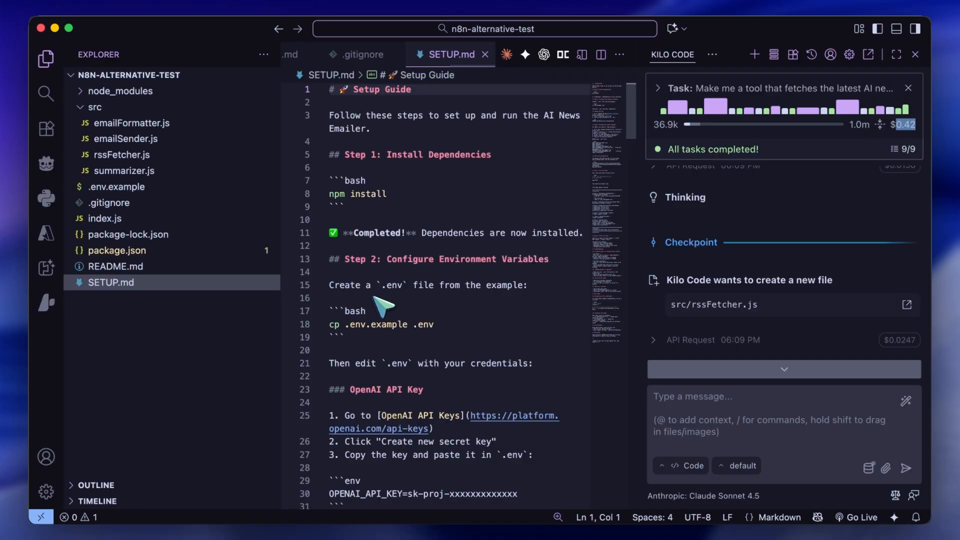
pyautogui.moveTo(367, 302)
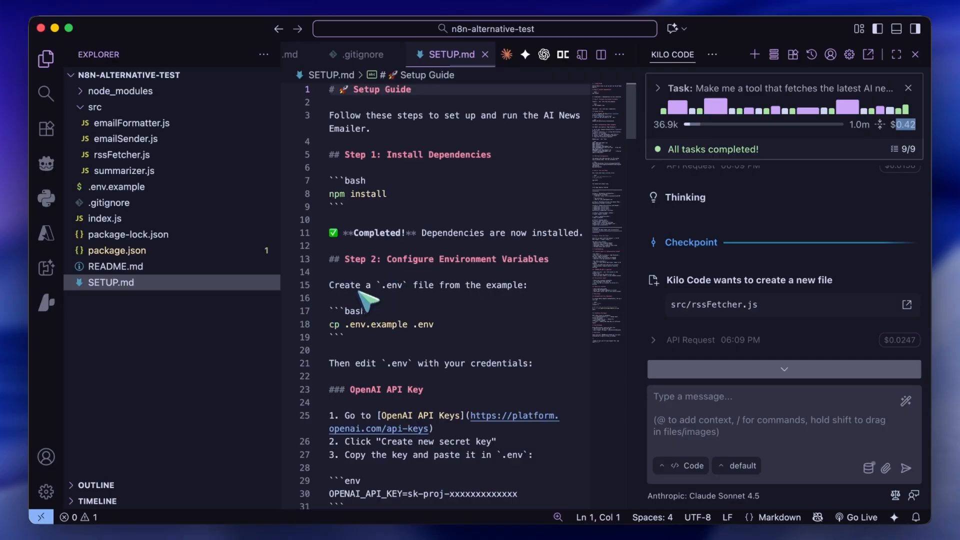
pyautogui.scroll(-3)
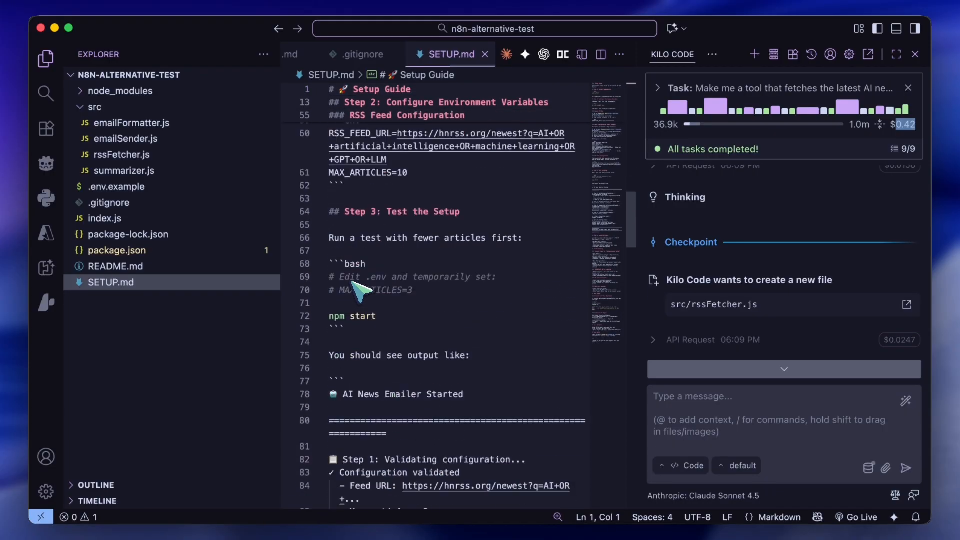
pyautogui.scroll(-3)
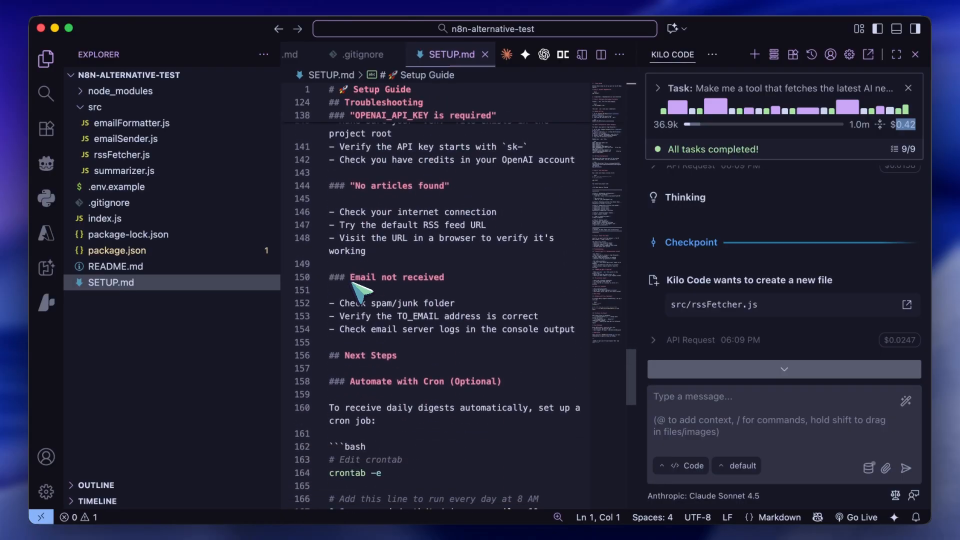
pyautogui.scroll(-3)
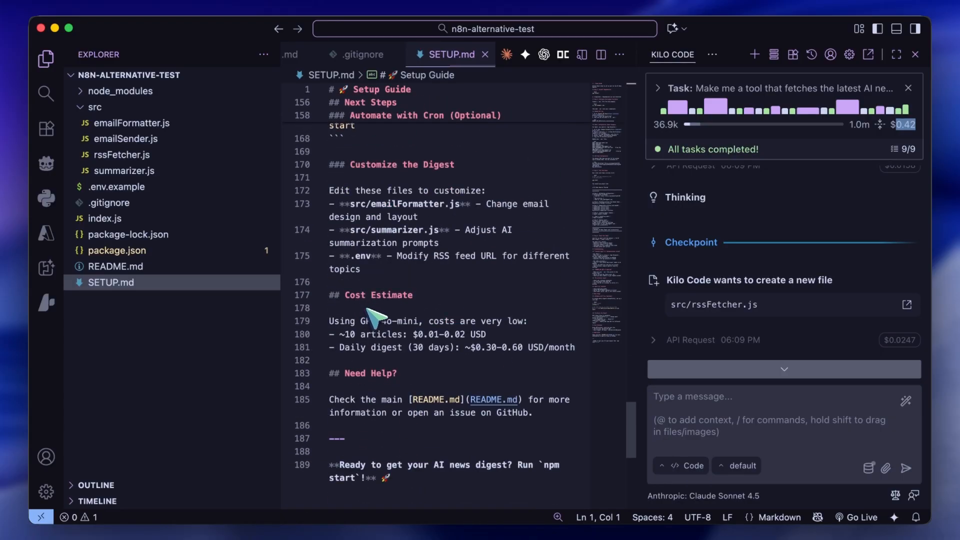
pyautogui.moveTo(554, 471)
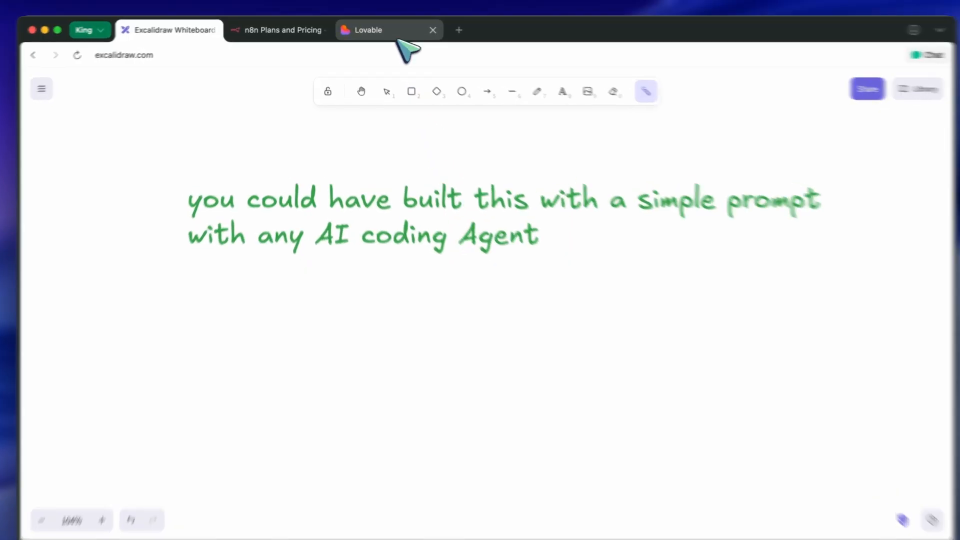
# Show the Lovable home page with its build-by-chatting prompt box, then return to the whiteboard
pyautogui.click(367, 30)
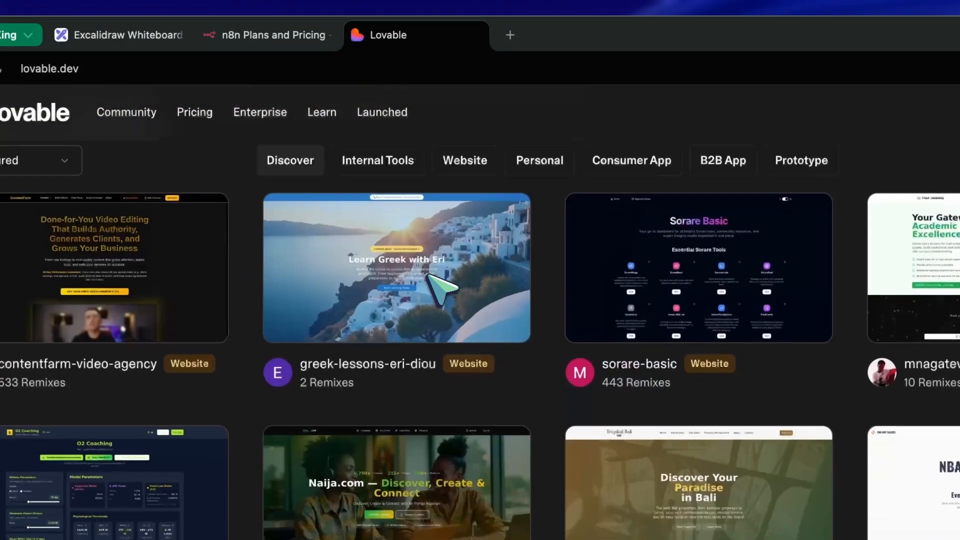
pyautogui.scroll(3)
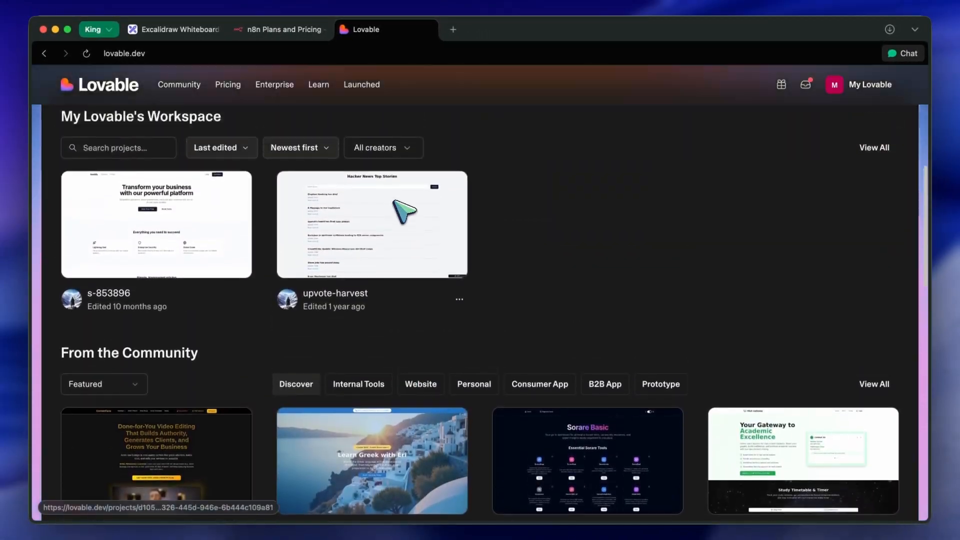
pyautogui.scroll(3)
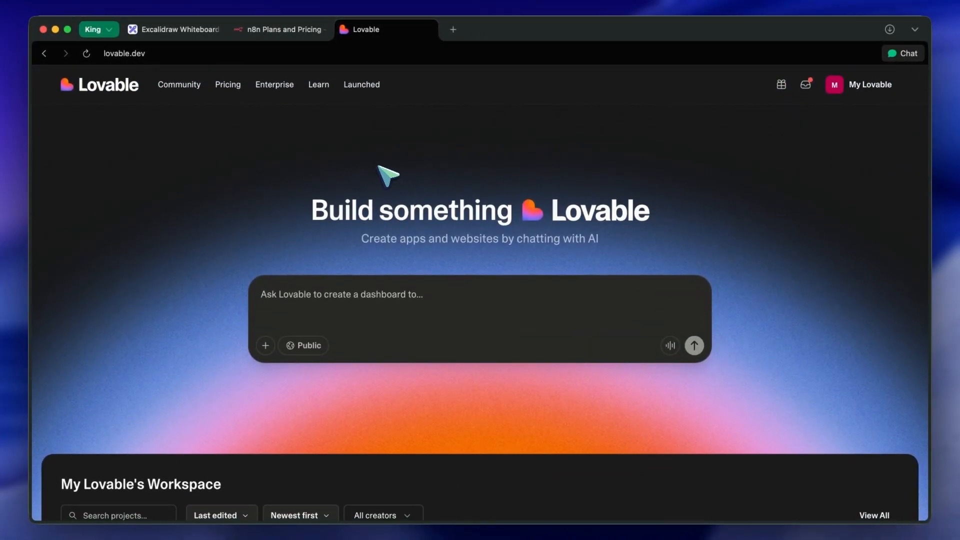
pyautogui.click(181, 29)
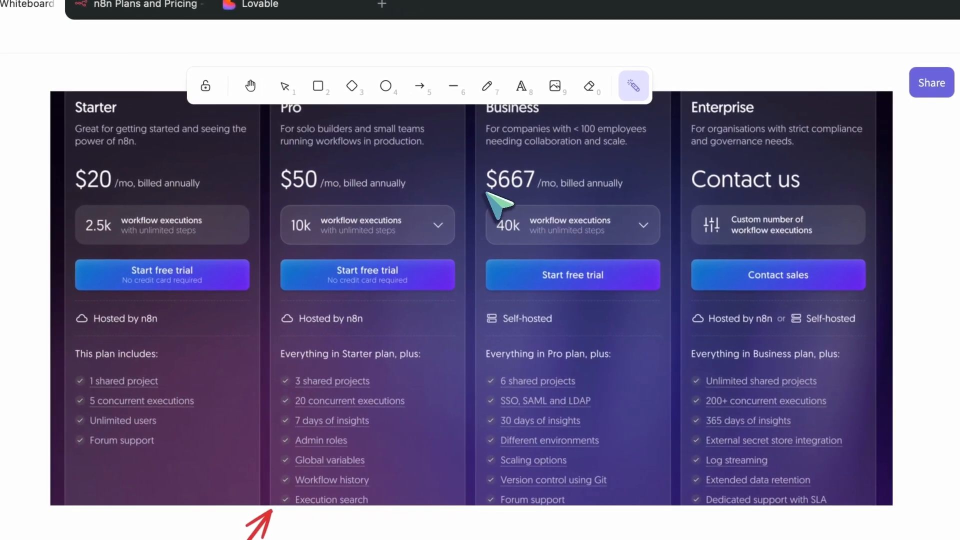
pyautogui.moveTo(550, 230)
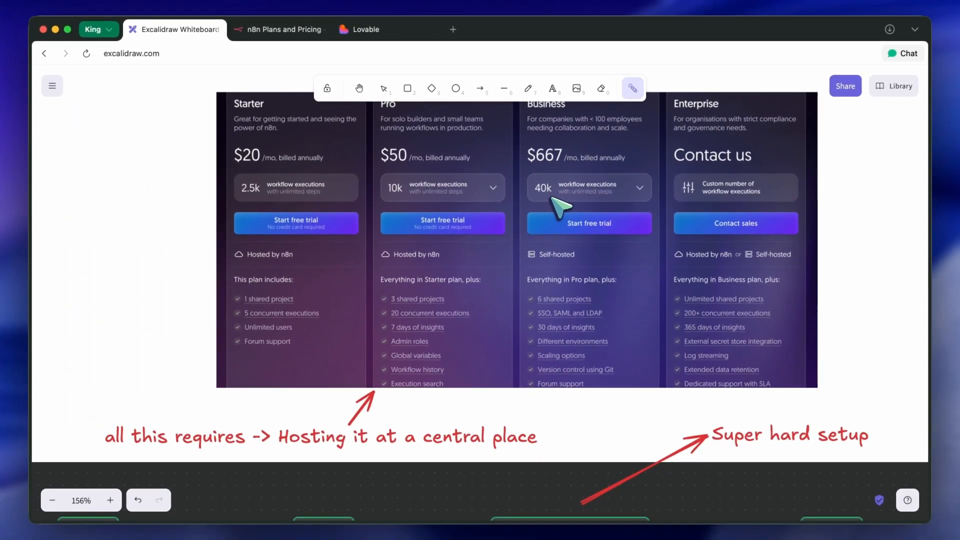
pyautogui.scroll(-3)
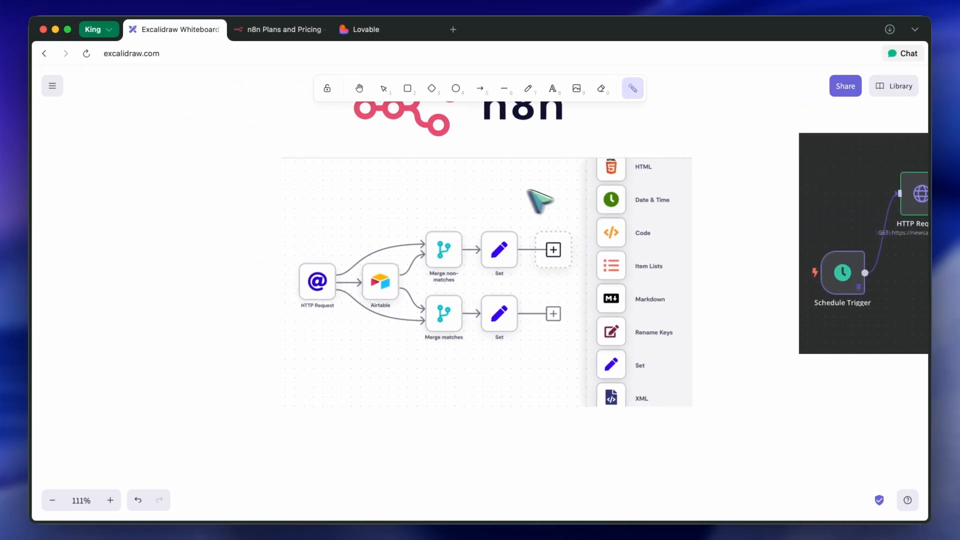
pyautogui.scroll(-3)
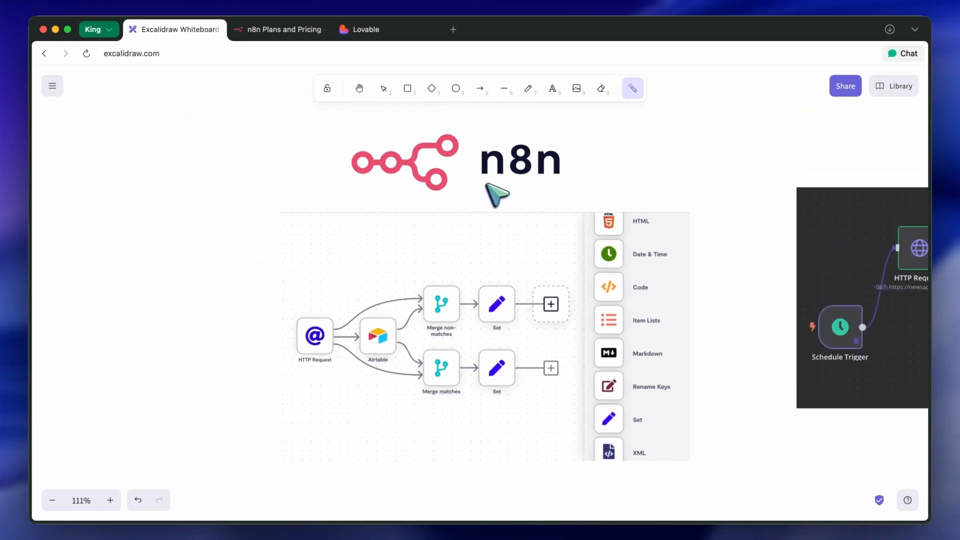
pyautogui.moveTo(530, 217)
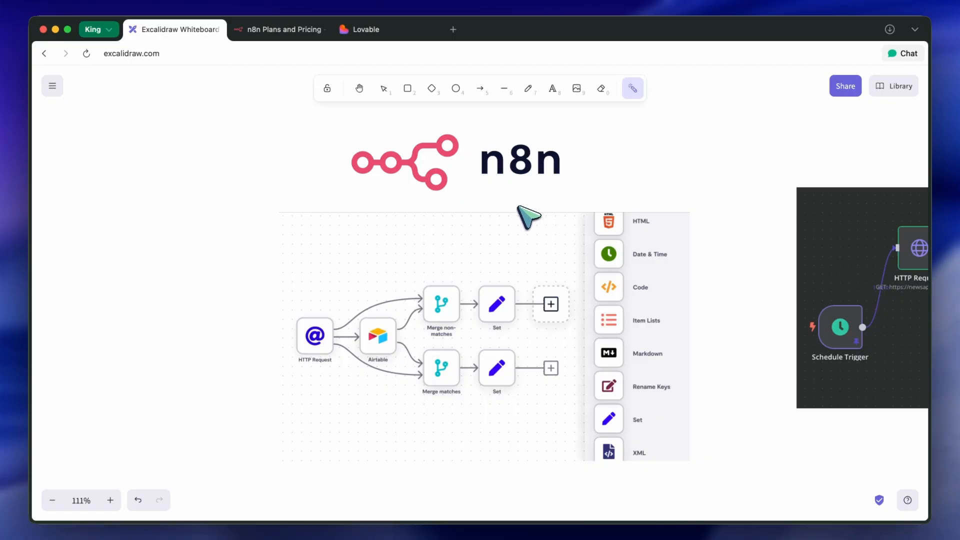
pyautogui.moveTo(528, 228)
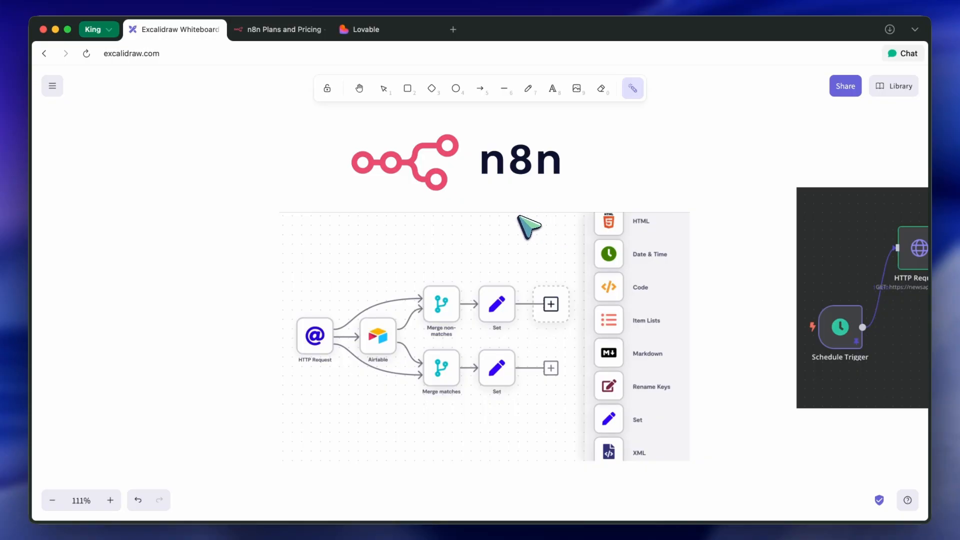
pyautogui.moveTo(505, 217)
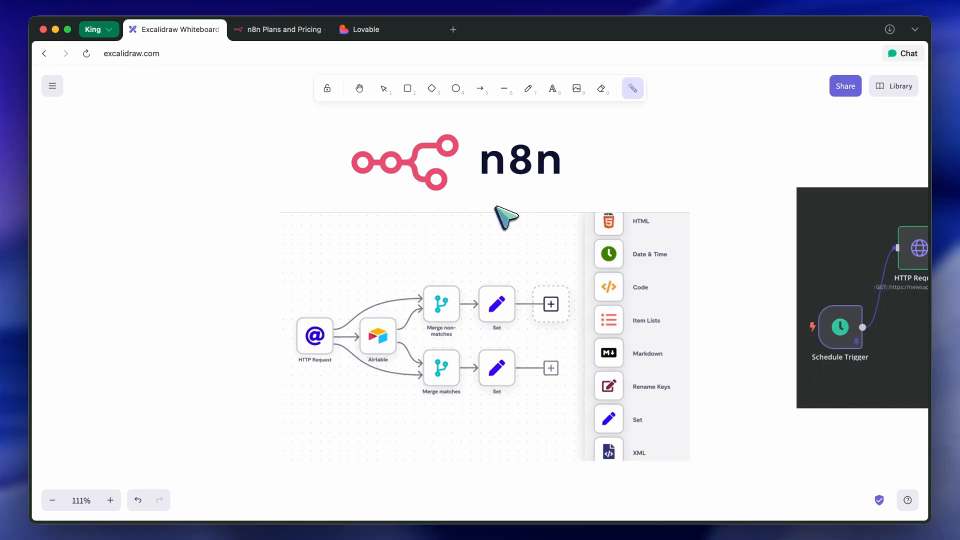
pyautogui.moveTo(511, 211)
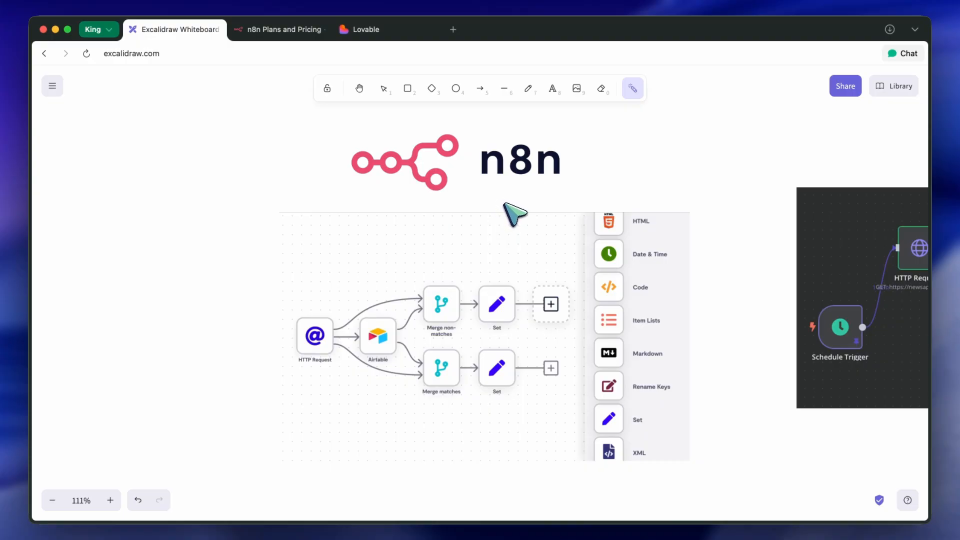
pyautogui.moveTo(523, 222)
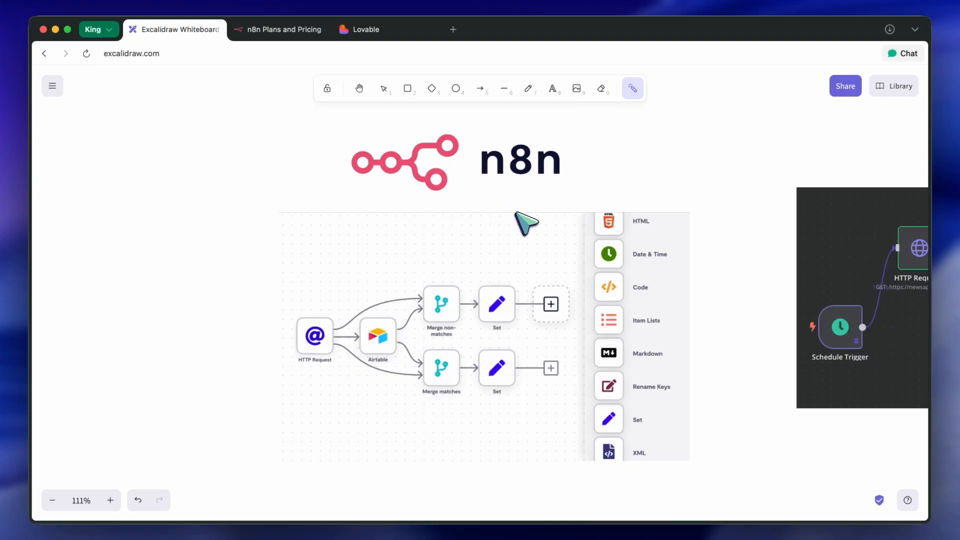
pyautogui.moveTo(373, 370)
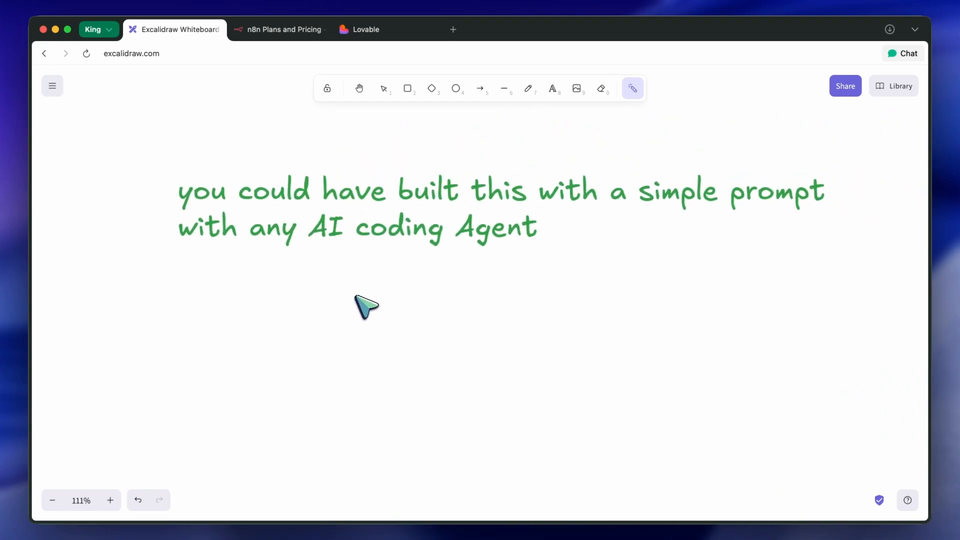
pyautogui.moveTo(373, 283)
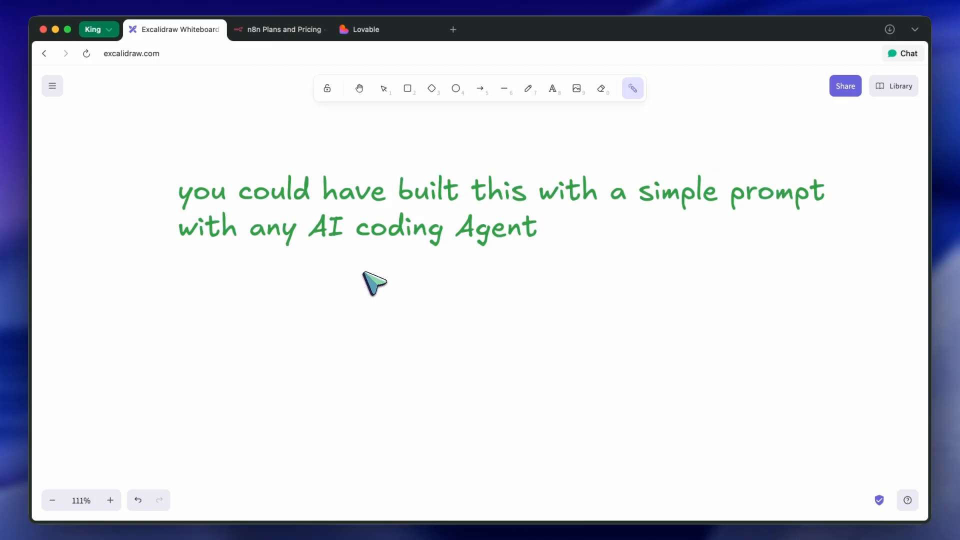
pyautogui.moveTo(383, 257)
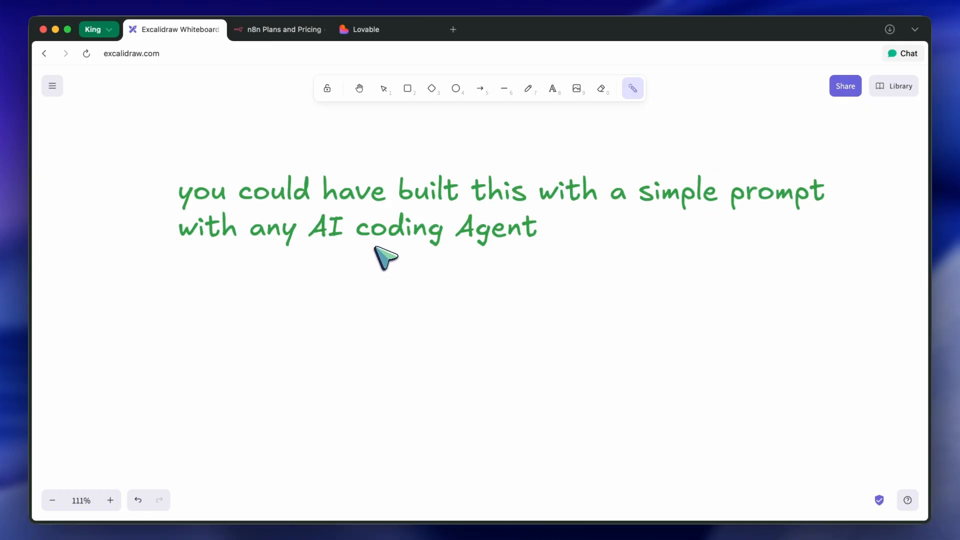
pyautogui.moveTo(384, 251)
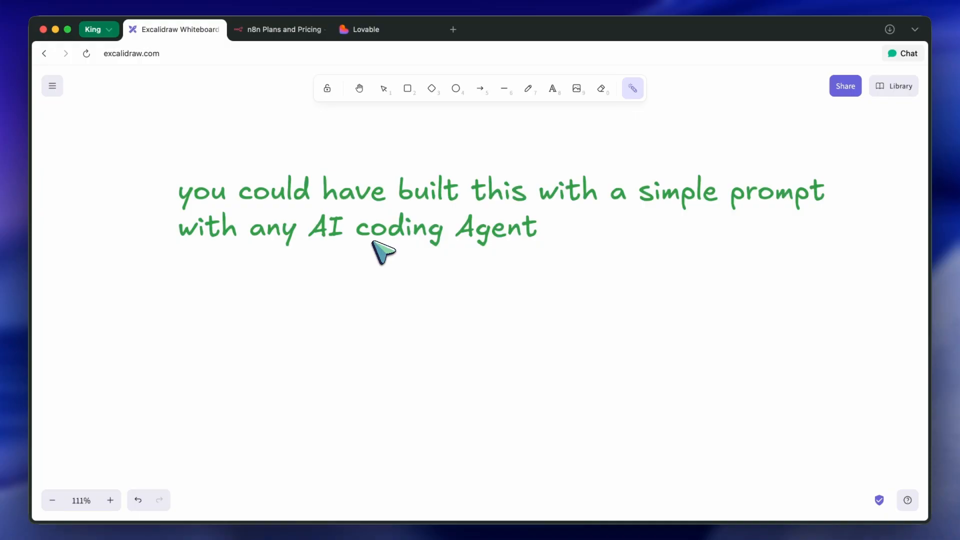
pyautogui.moveTo(388, 257)
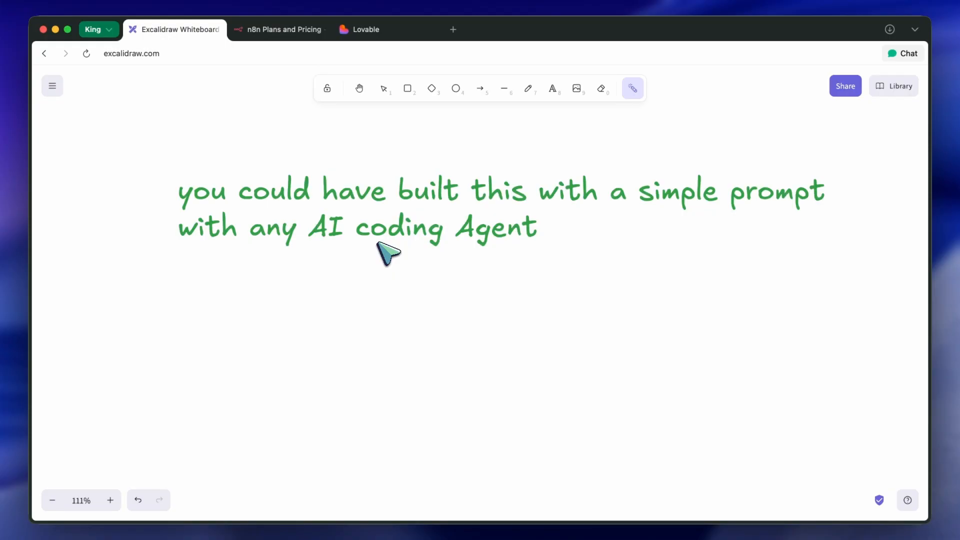
pyautogui.moveTo(631, 508)
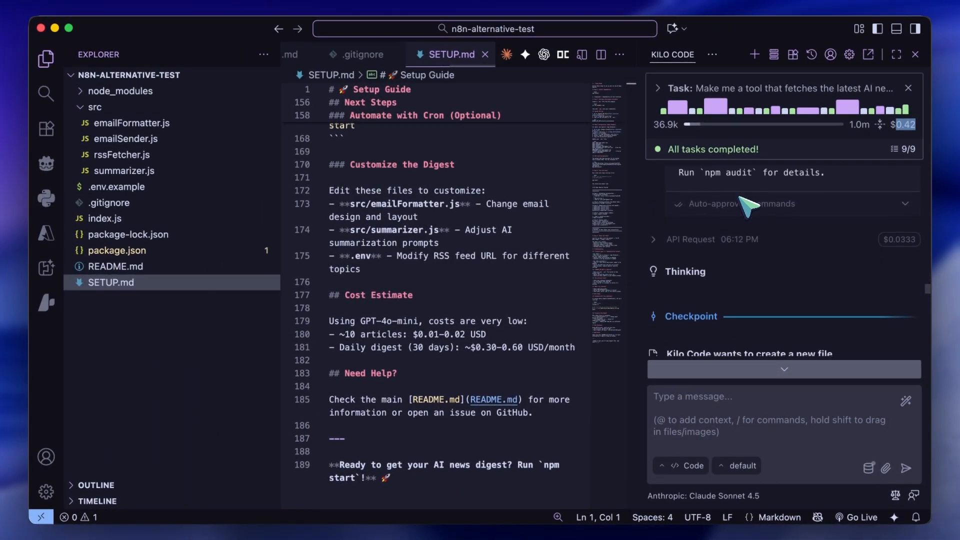
pyautogui.scroll(-3)
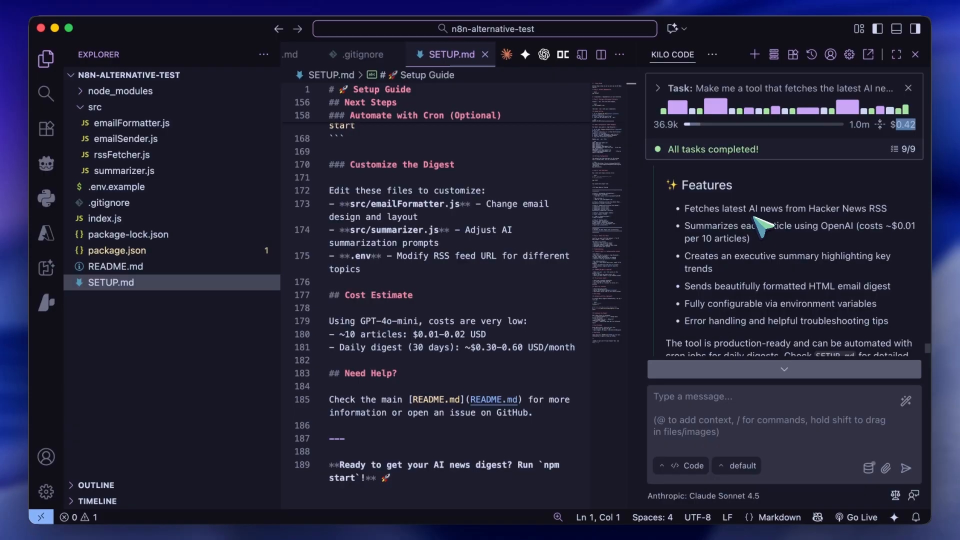
pyautogui.moveTo(675, 328)
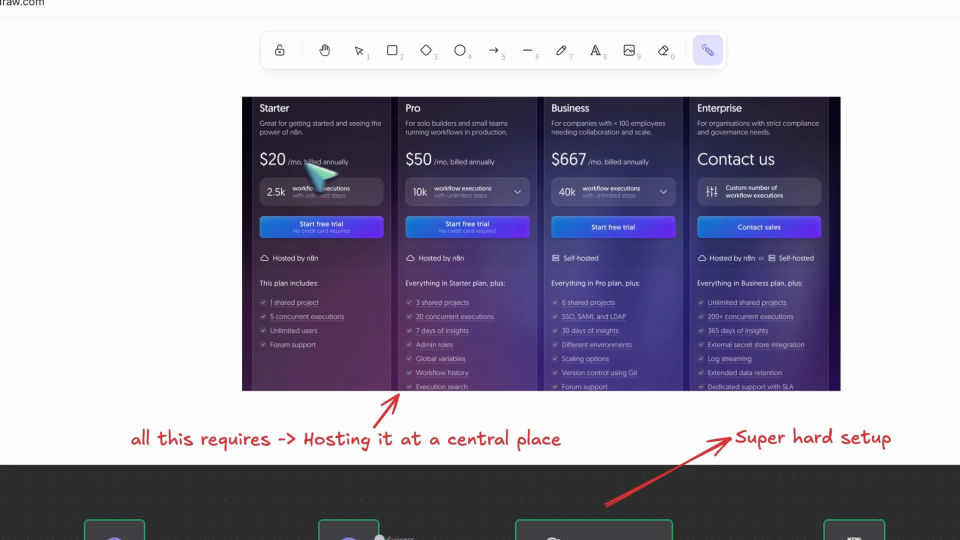
pyautogui.moveTo(426, 192)
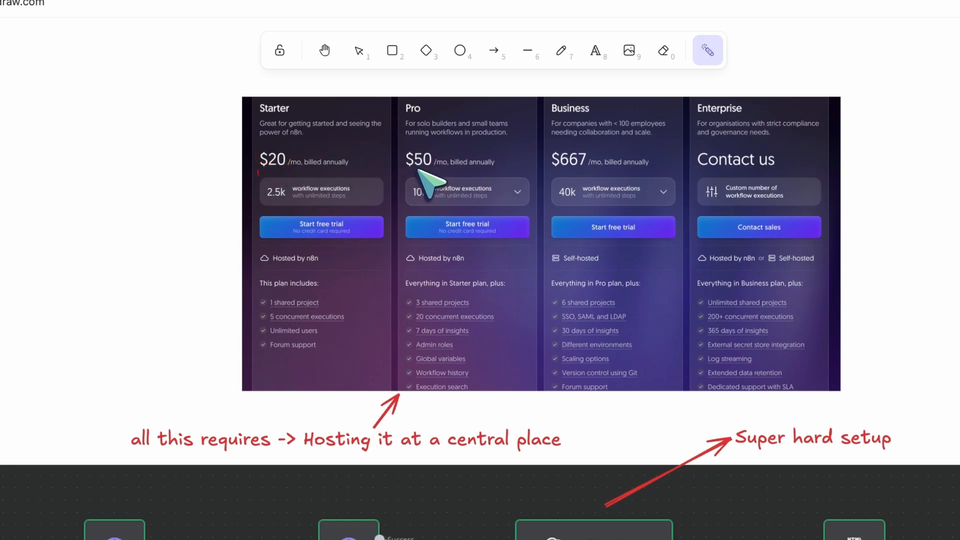
pyautogui.moveTo(569, 191)
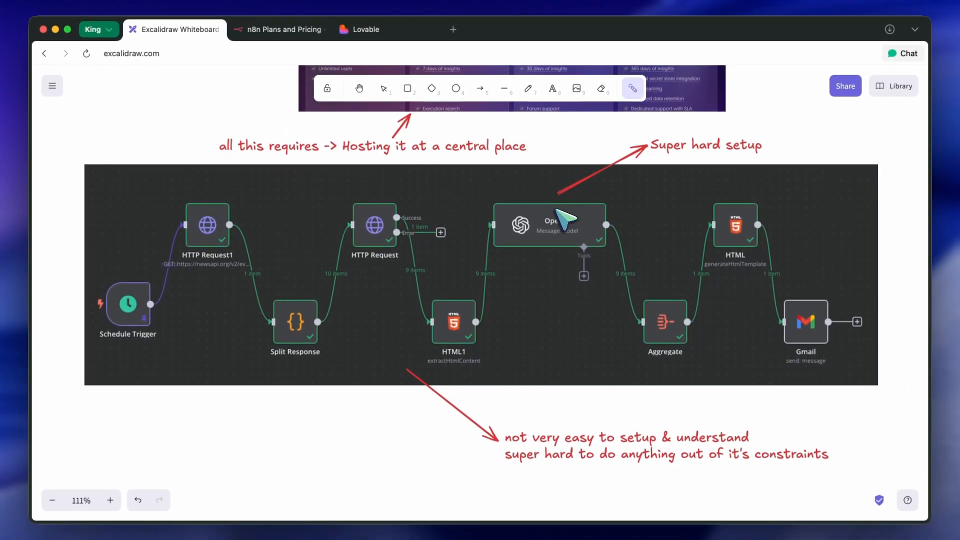
pyautogui.moveTo(574, 211)
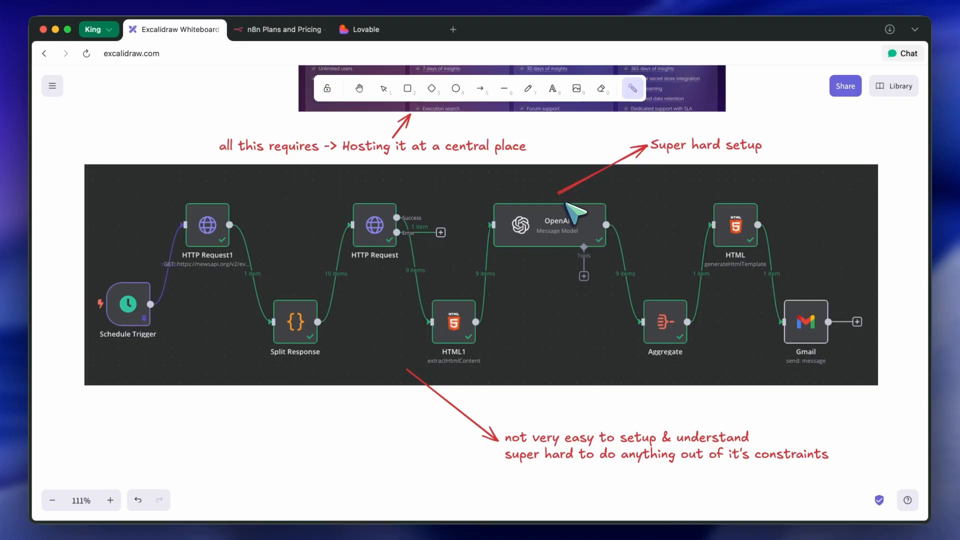
pyautogui.moveTo(561, 236)
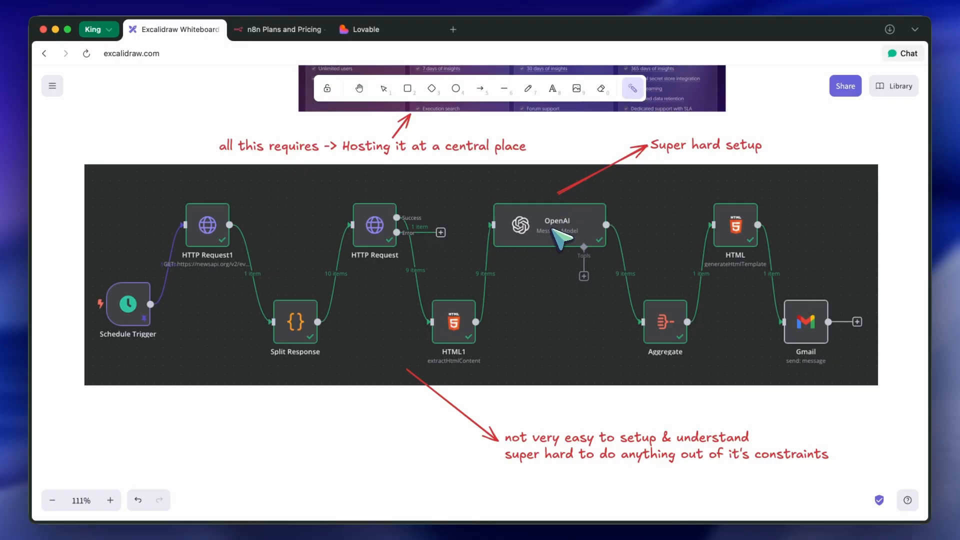
pyautogui.moveTo(383, 55)
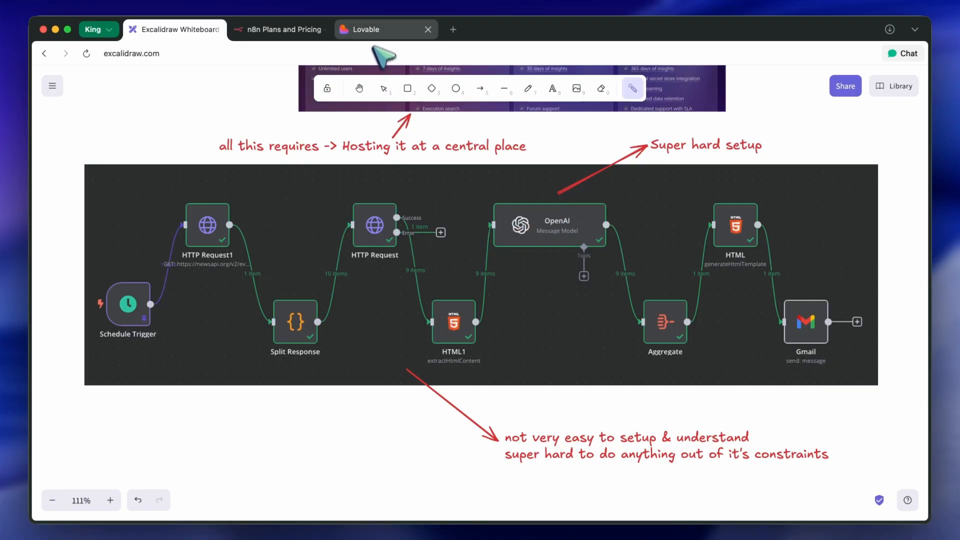
pyautogui.click(367, 29)
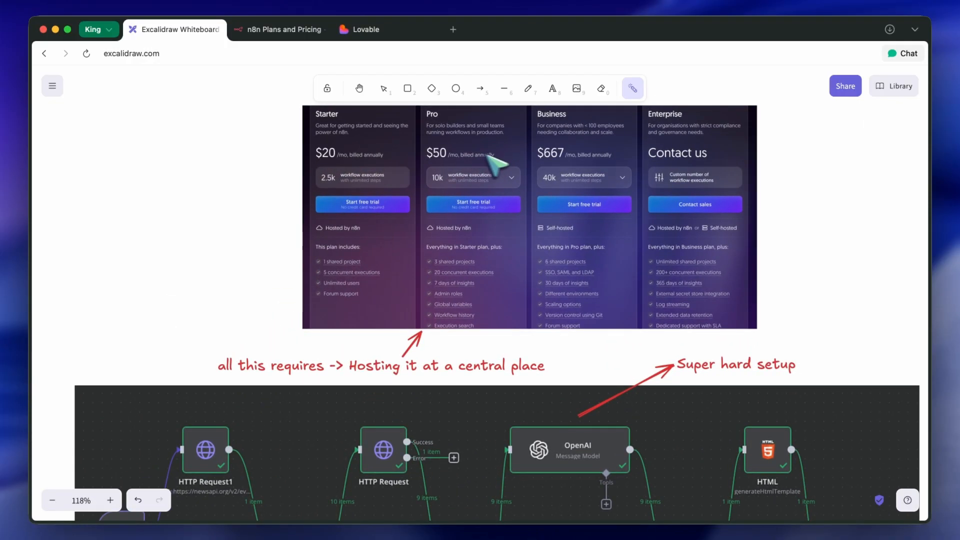
pyautogui.moveTo(523, 171)
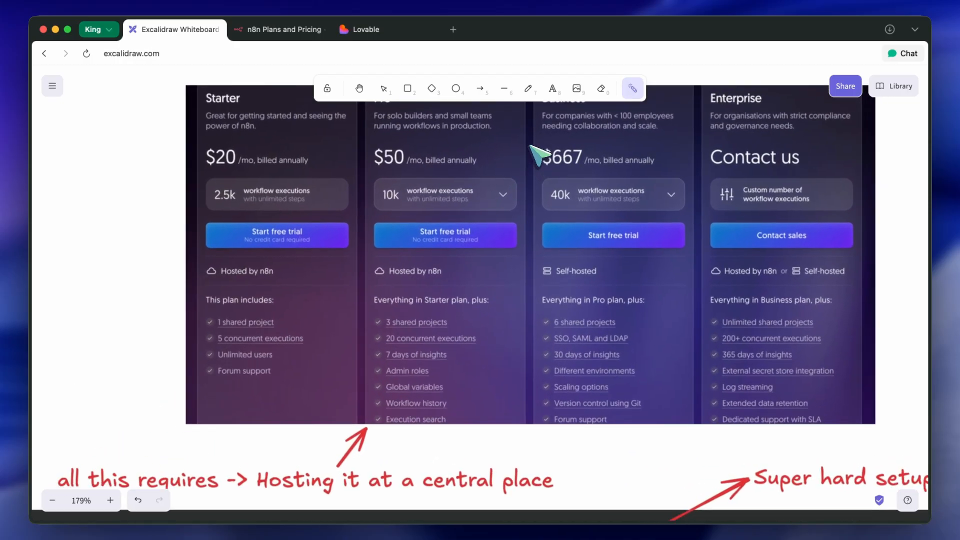
pyautogui.scroll(-3)
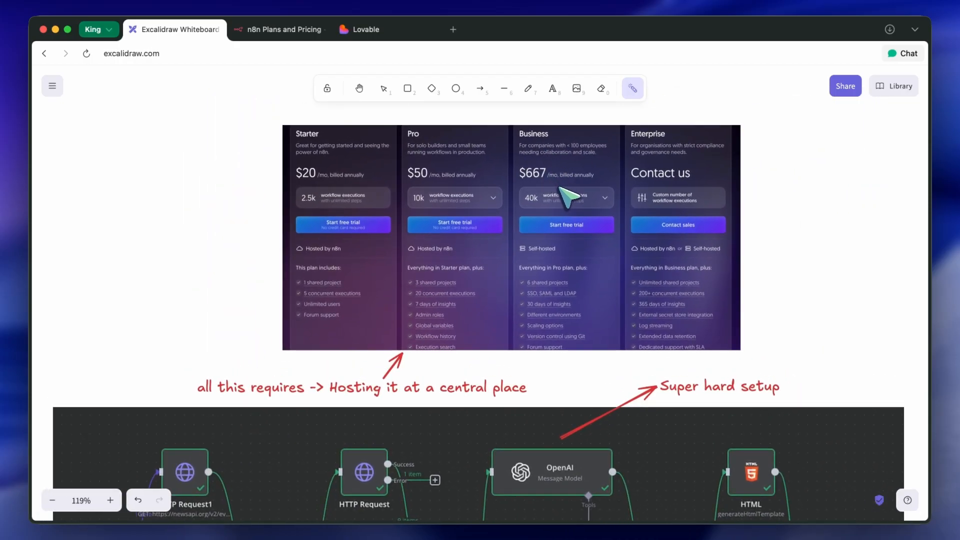
pyautogui.moveTo(579, 199)
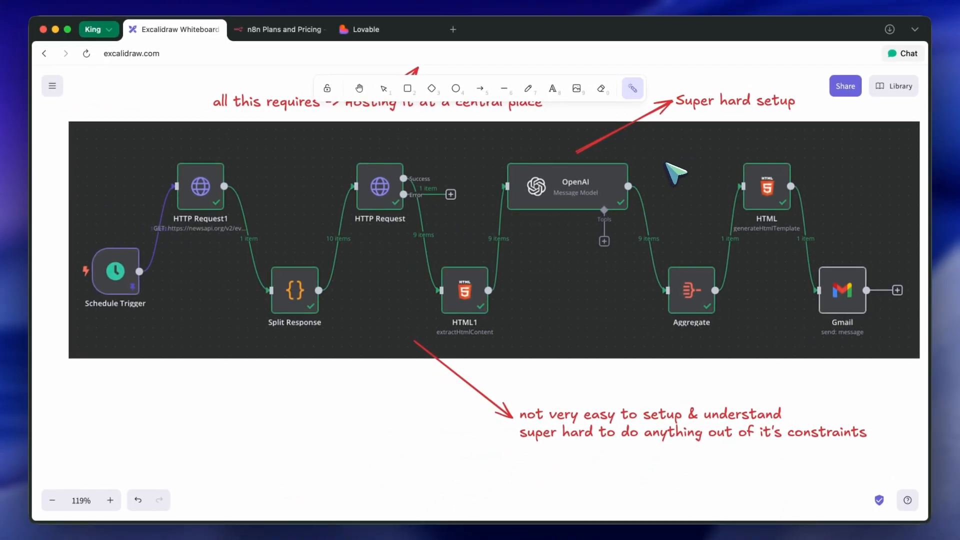
pyautogui.scroll(-3)
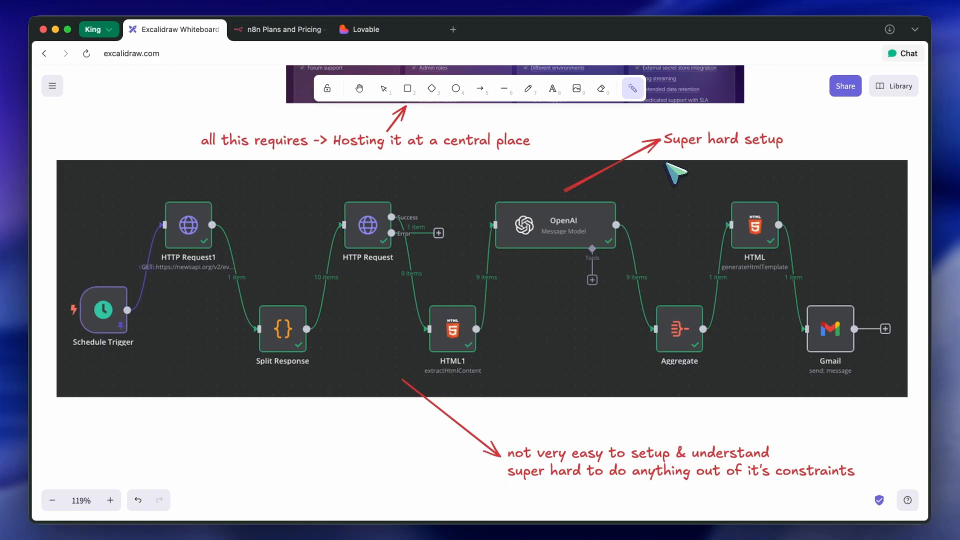
pyautogui.moveTo(680, 174)
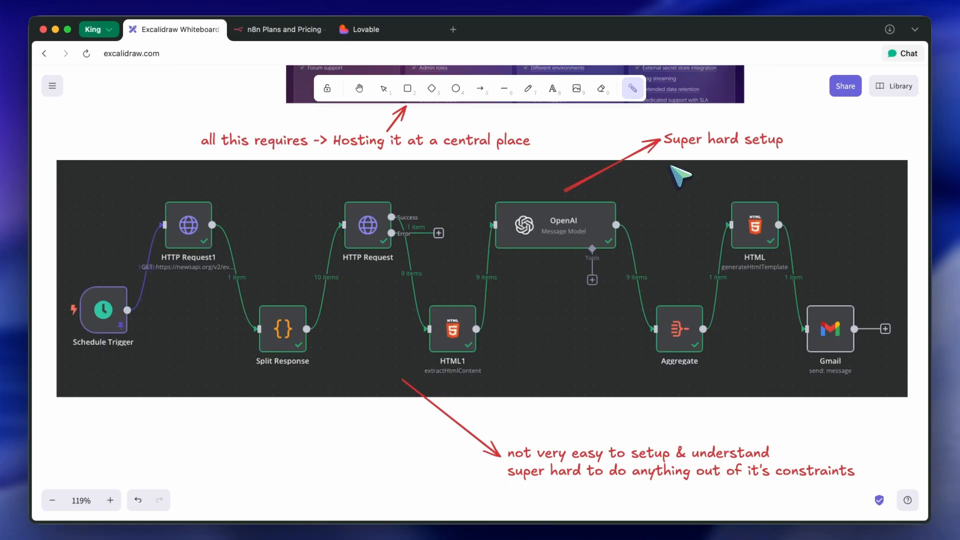
pyautogui.moveTo(685, 173)
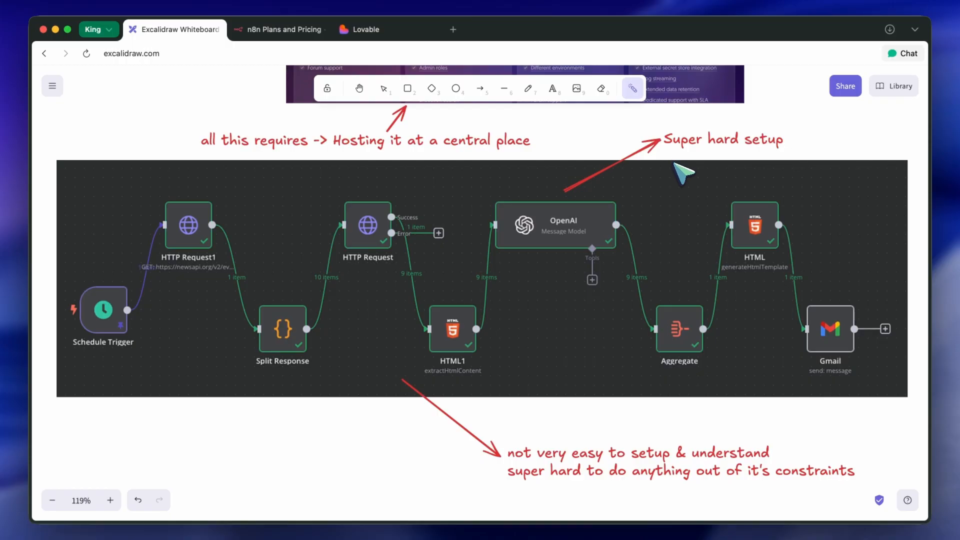
pyautogui.moveTo(511, 184)
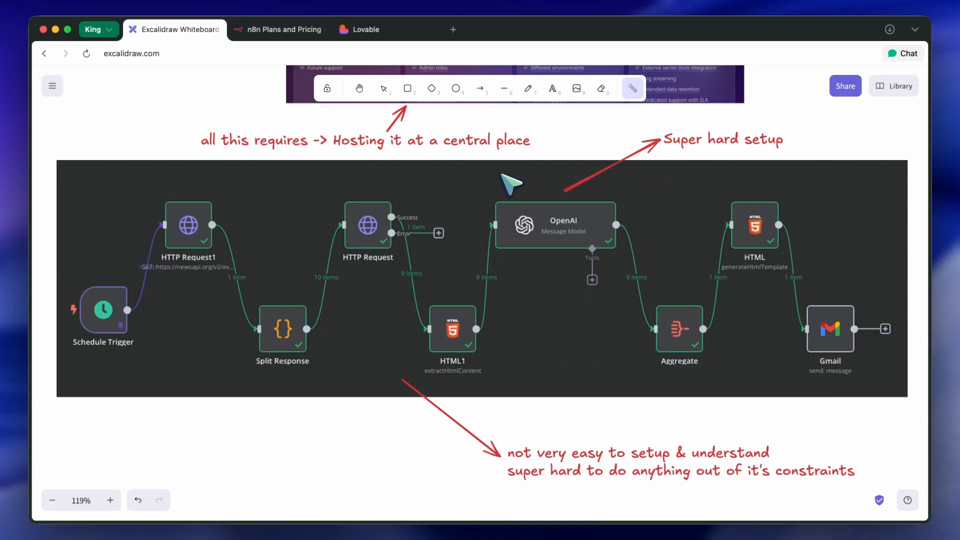